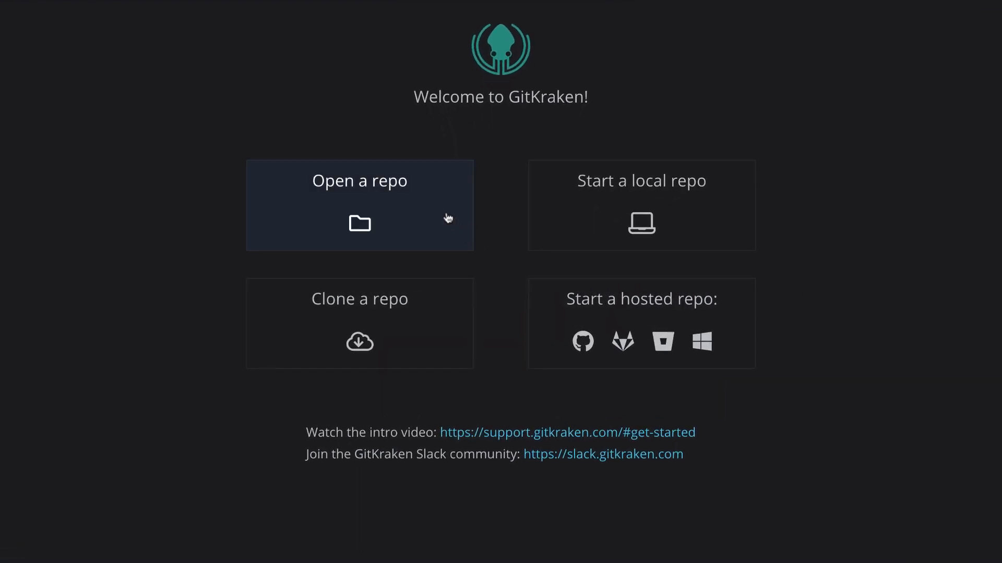
mouse_move(443, 211)
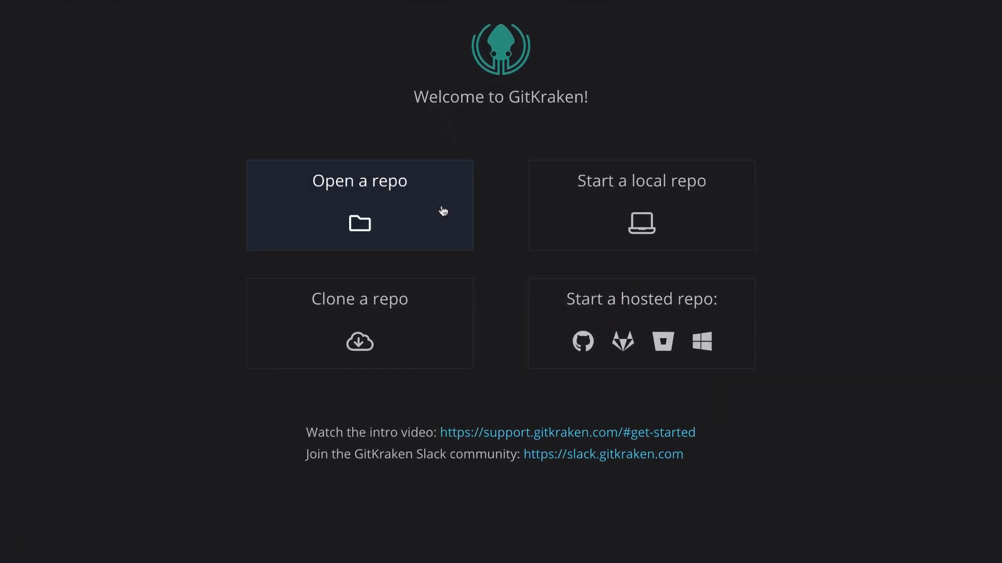
mouse_move(467, 313)
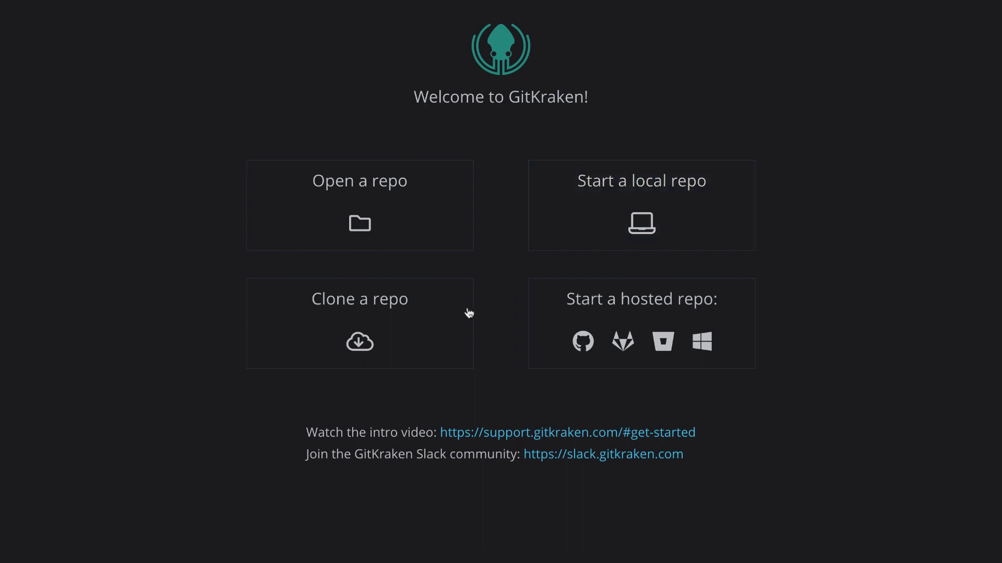
mouse_move(555, 294)
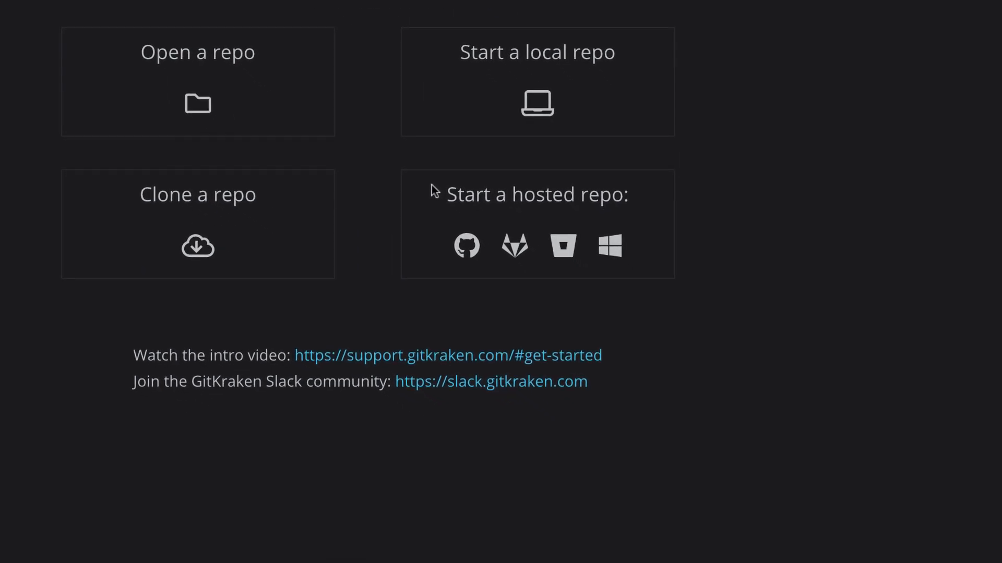
mouse_move(431, 225)
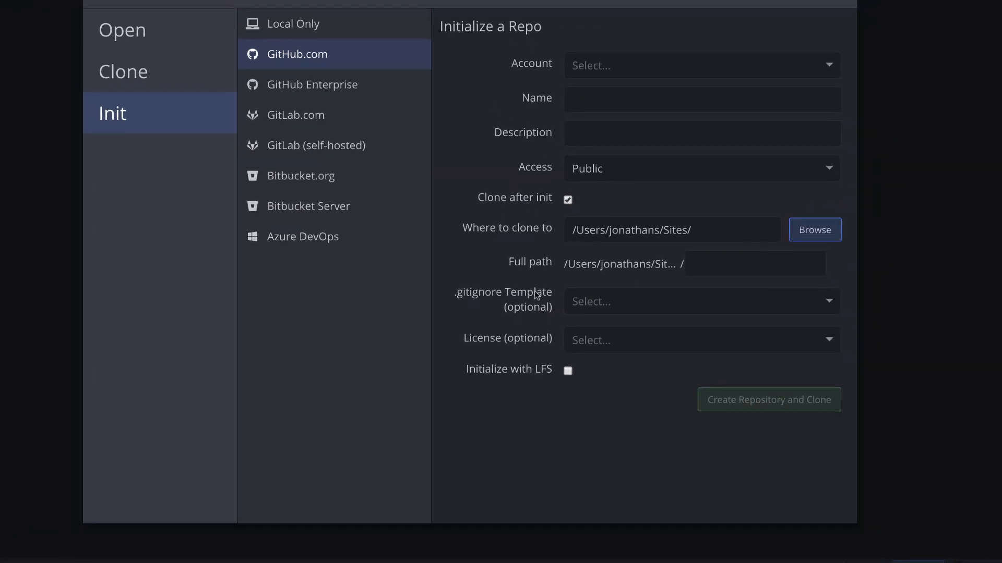
Step: Enter my-first-repo as the new GitHub repository's name
text(my)
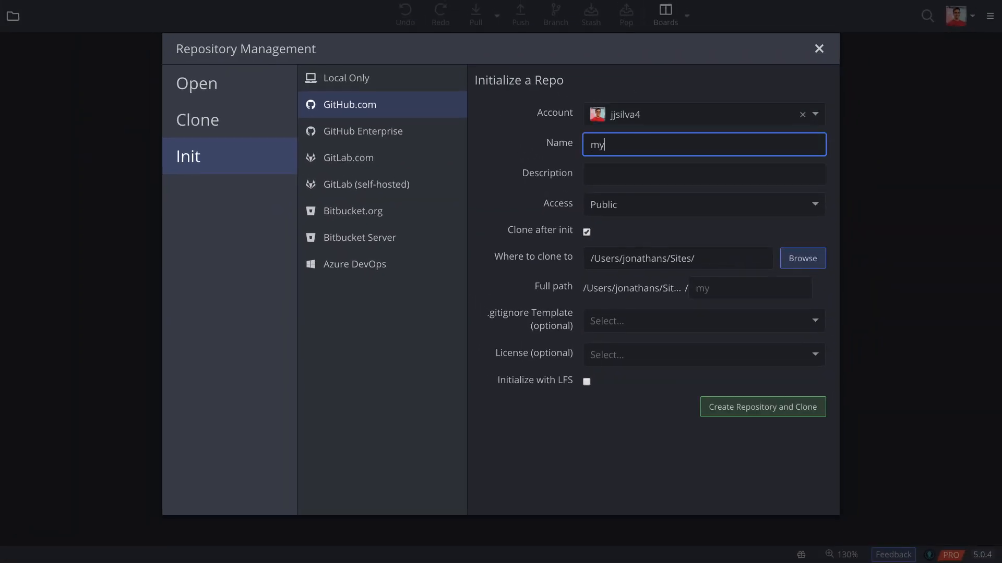
text(-first-repo)
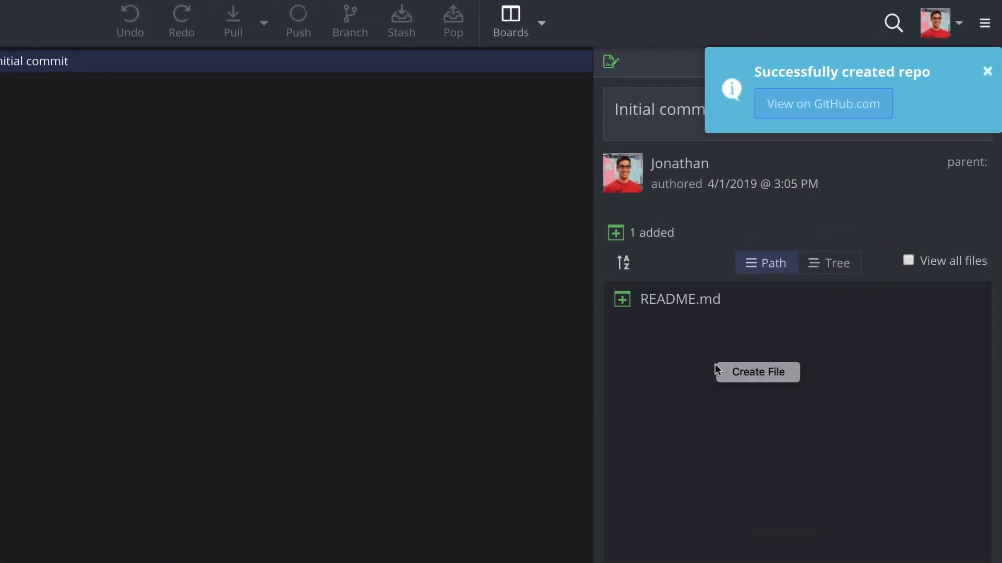
Step: Create folder-name/new-file.md containing '## Start typing your code from here!'
click(759, 372)
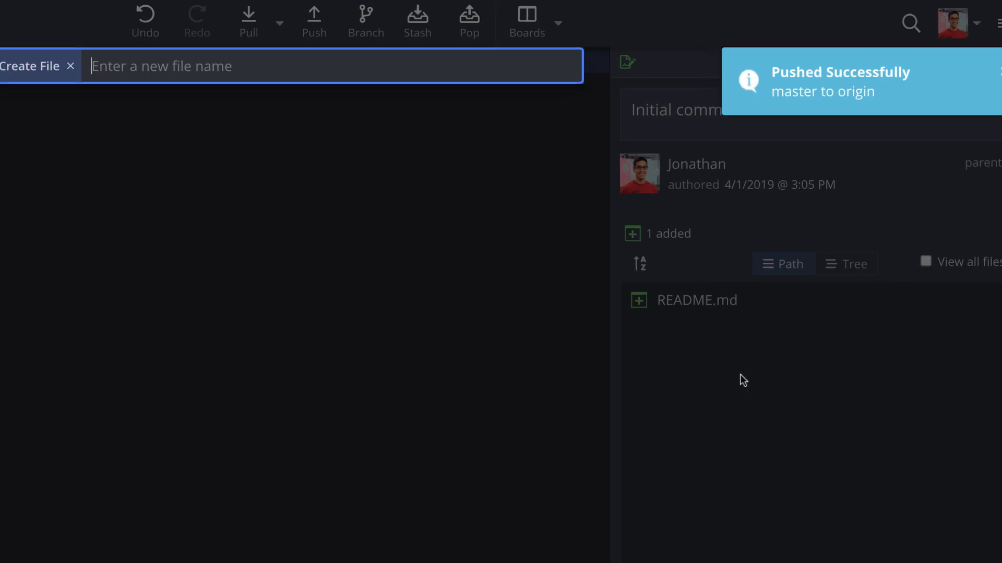
text(fo)
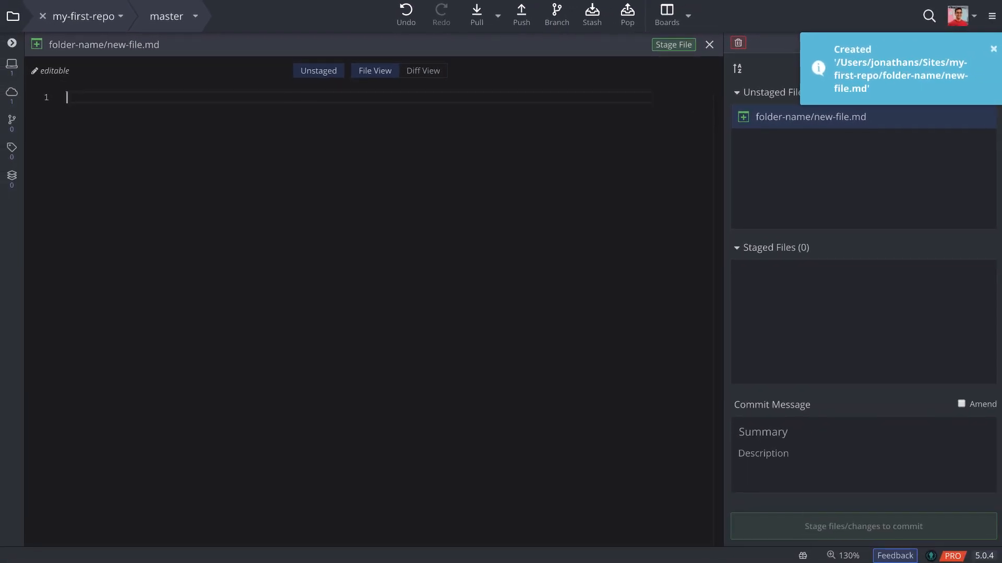
text(## Start)
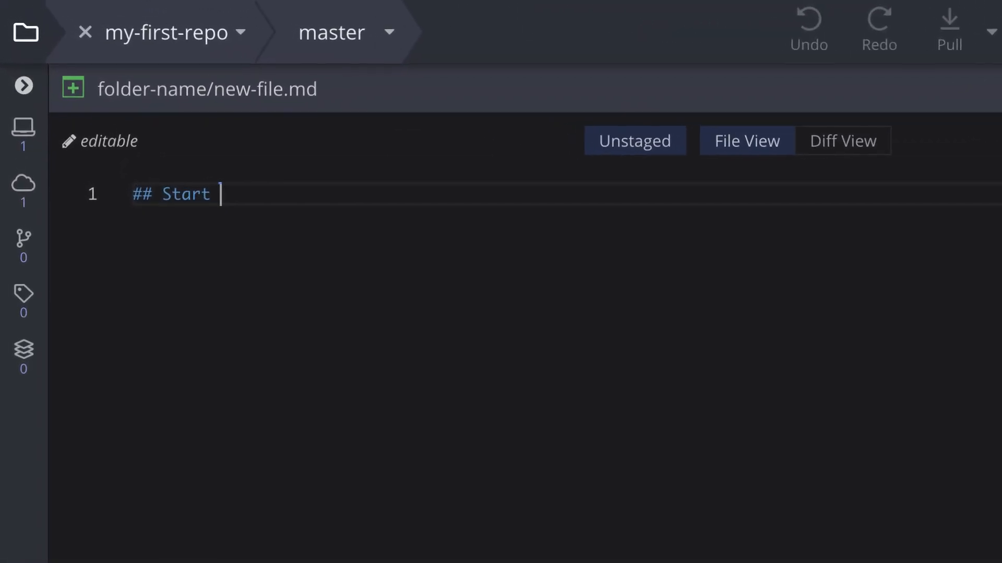
text(typing your code from here!)
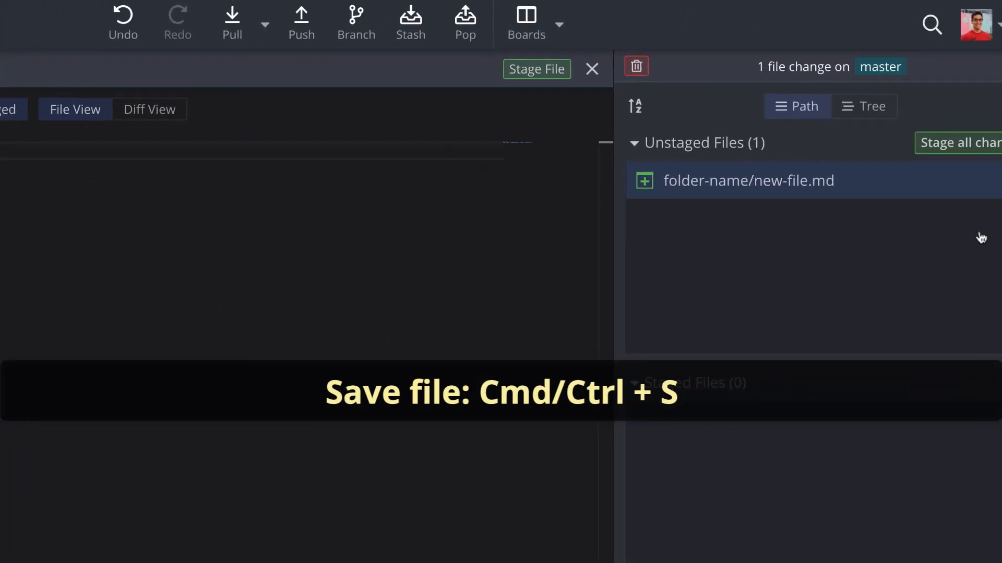
Step: Stage new-file.md and enter 'My first commit' as the commit summary
click(536, 69)
text(M)
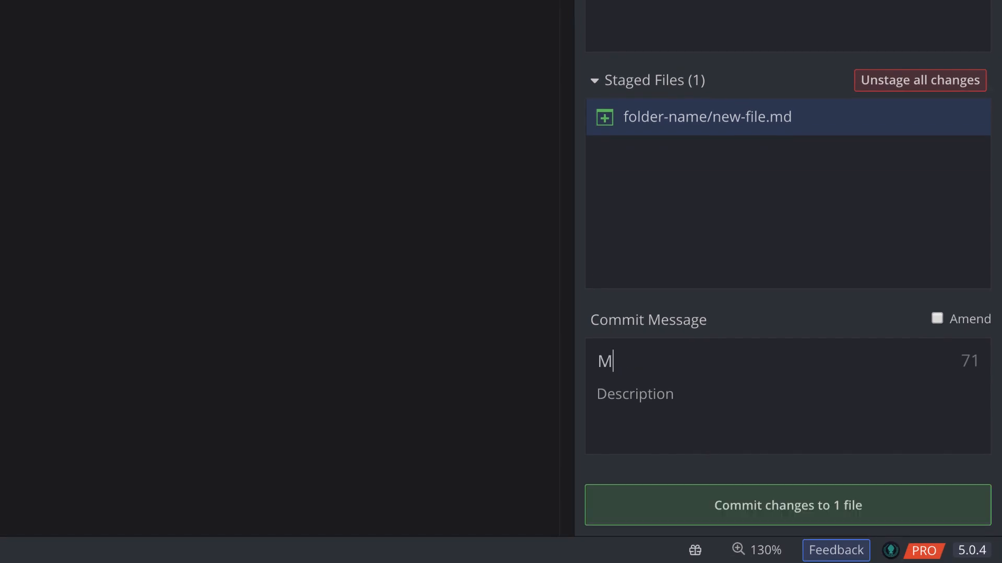
text(y first commi)
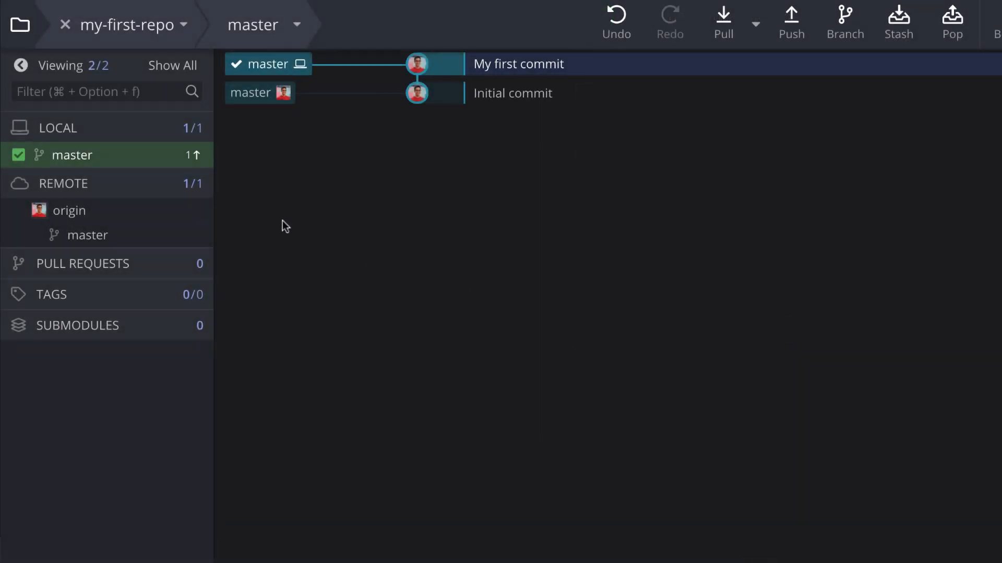
Step: Open the support.gitkraken.com repo and scroll through its dev commit graph
click(20, 24)
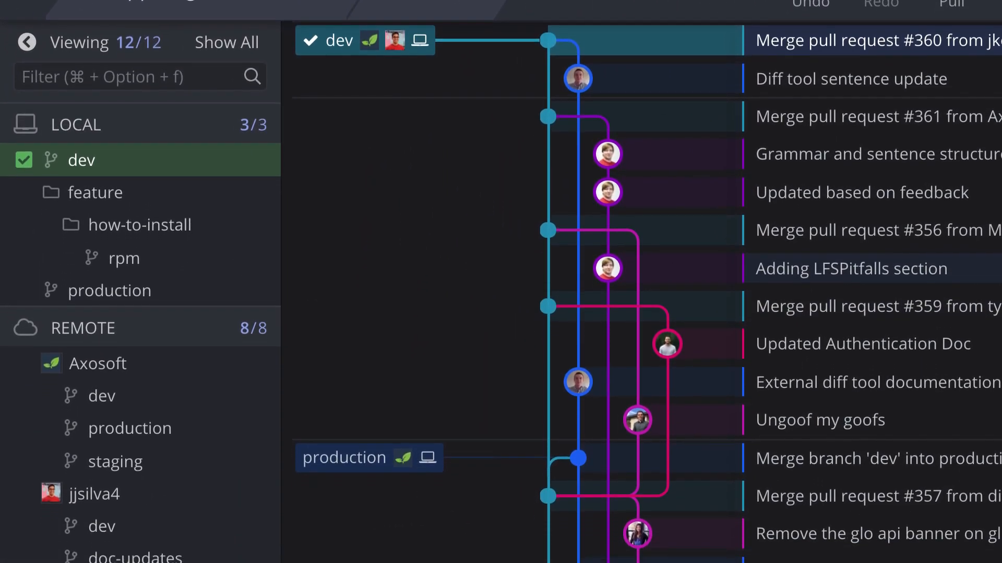
scroll(down, 3)
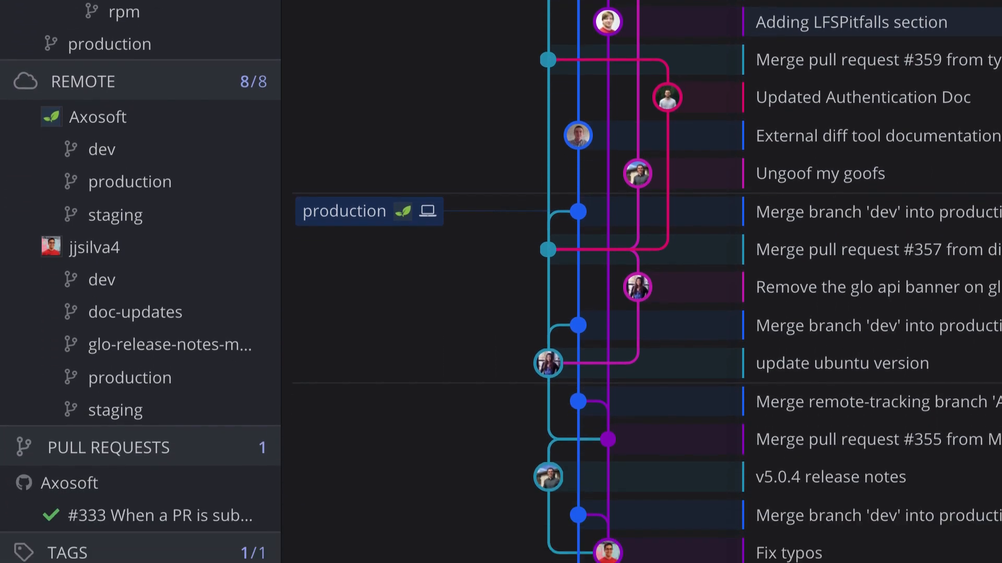
scroll(down, 3)
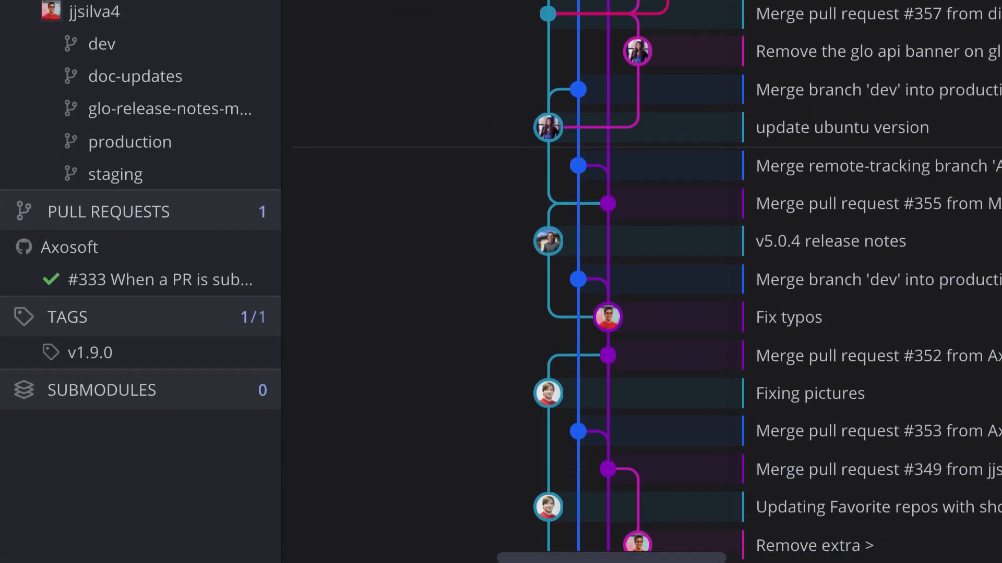
scroll(down, 3)
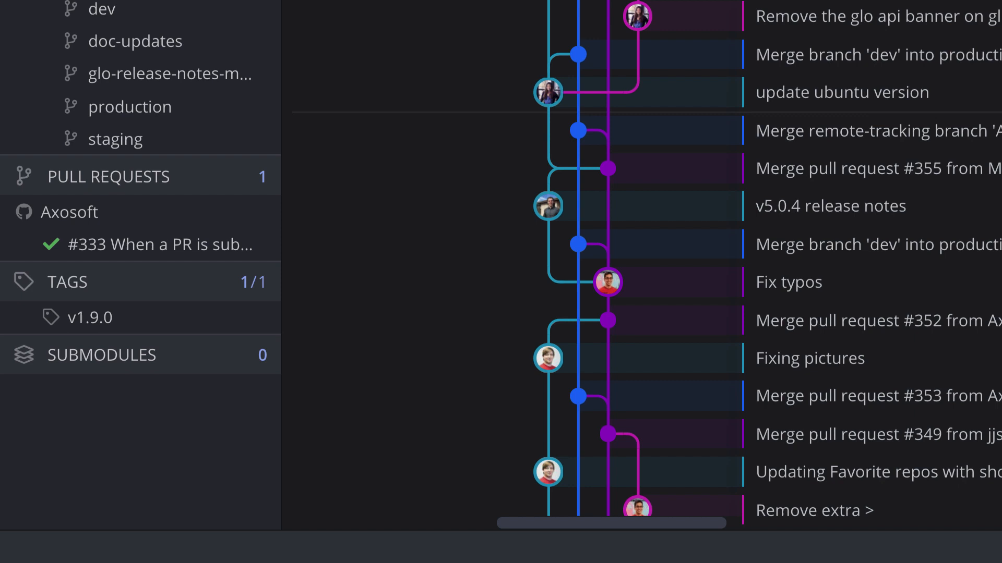
scroll(up, 3)
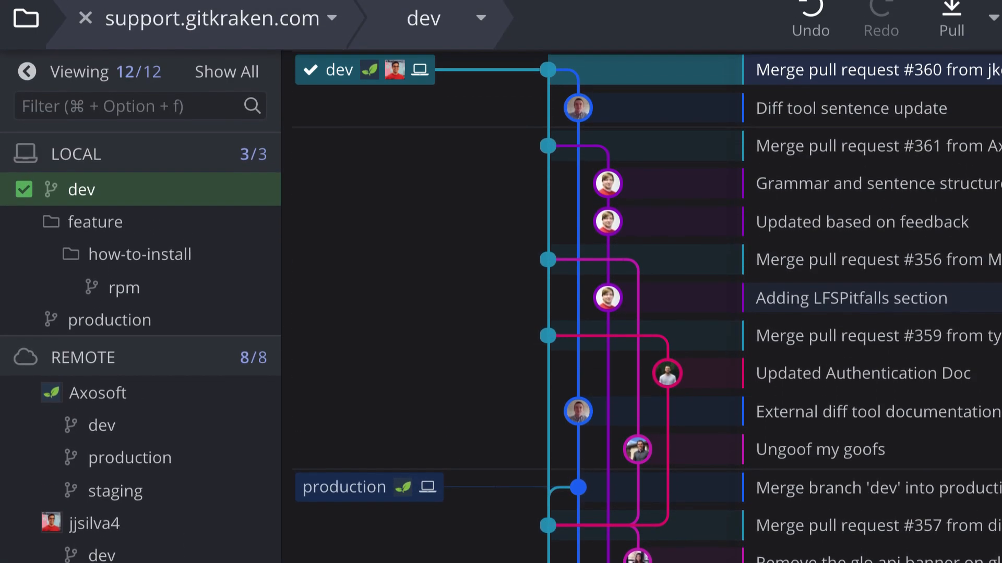
text(glo)
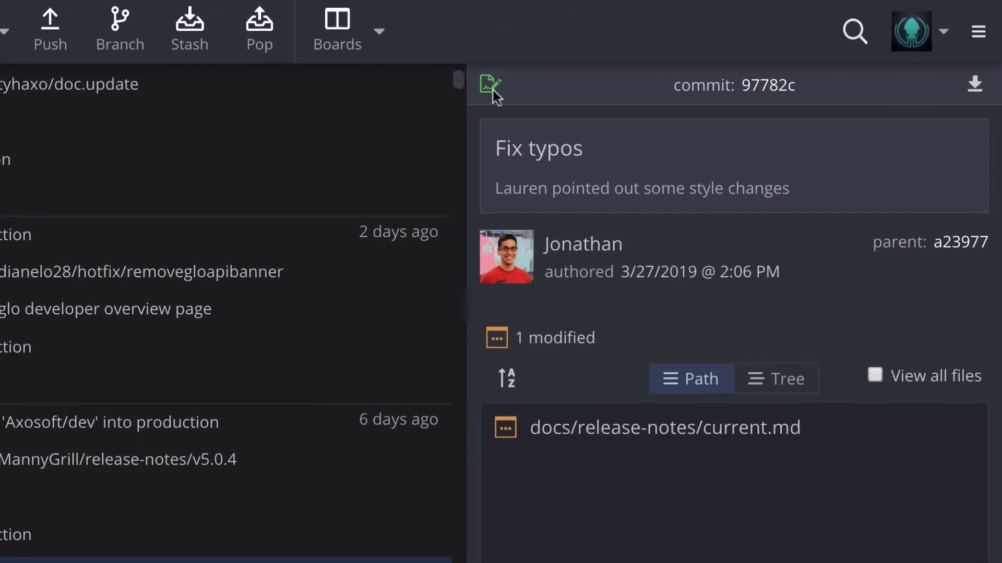
Step: Select the Fix typos commit and open docs/release-notes/current.md from its file list
click(489, 86)
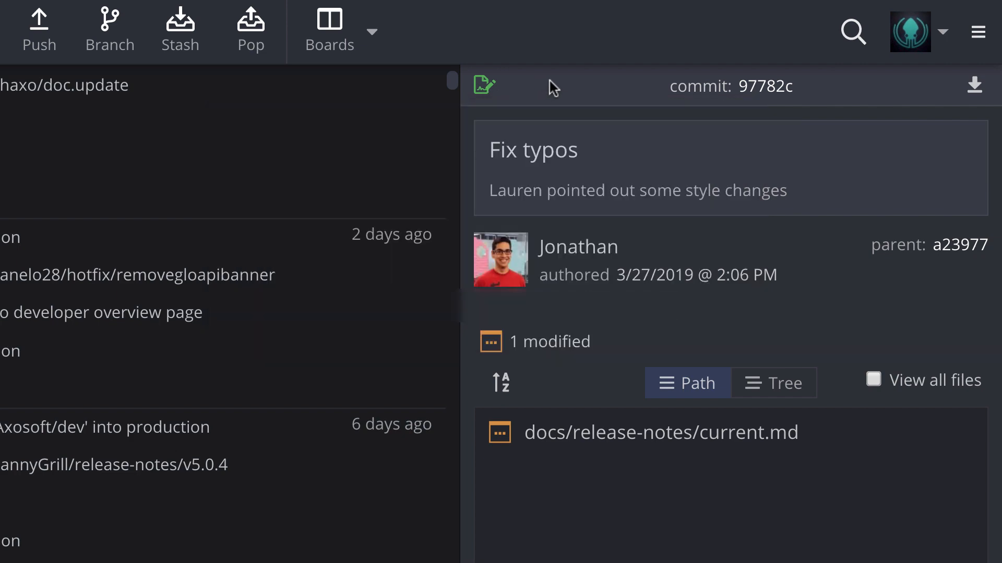
click(660, 432)
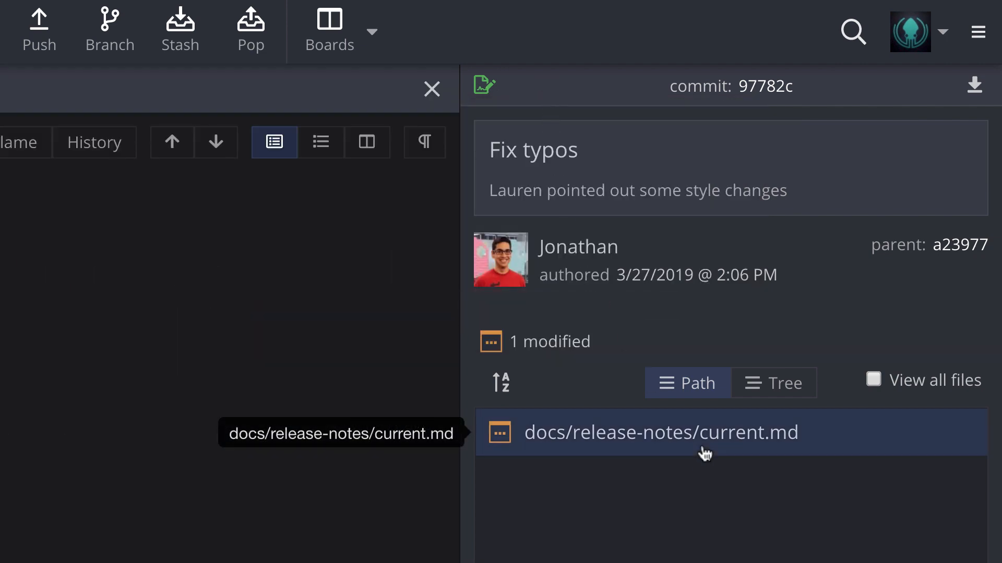
Step: Open the current.md diff and compare inline and split layouts, scrolling through changes
click(643, 432)
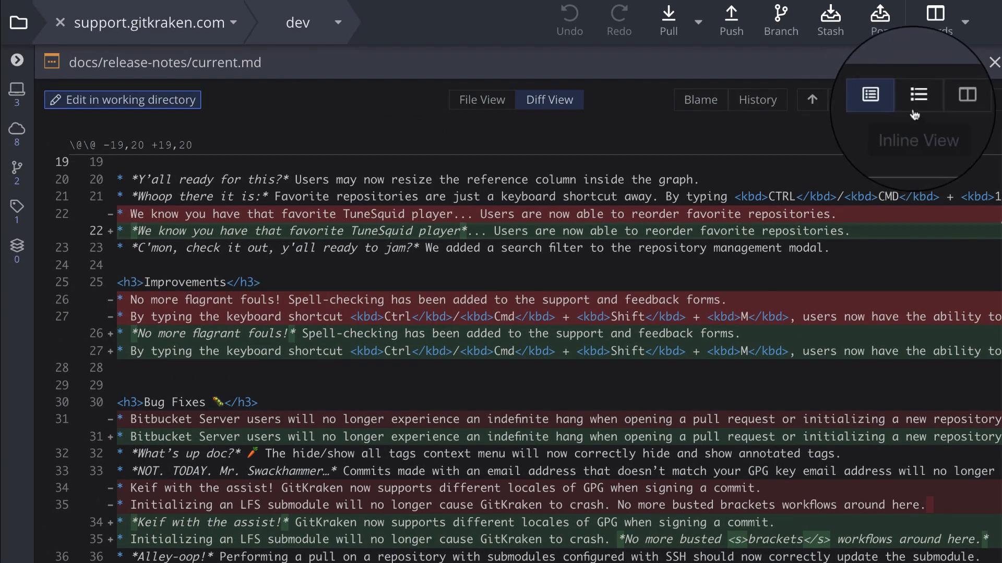
click(916, 96)
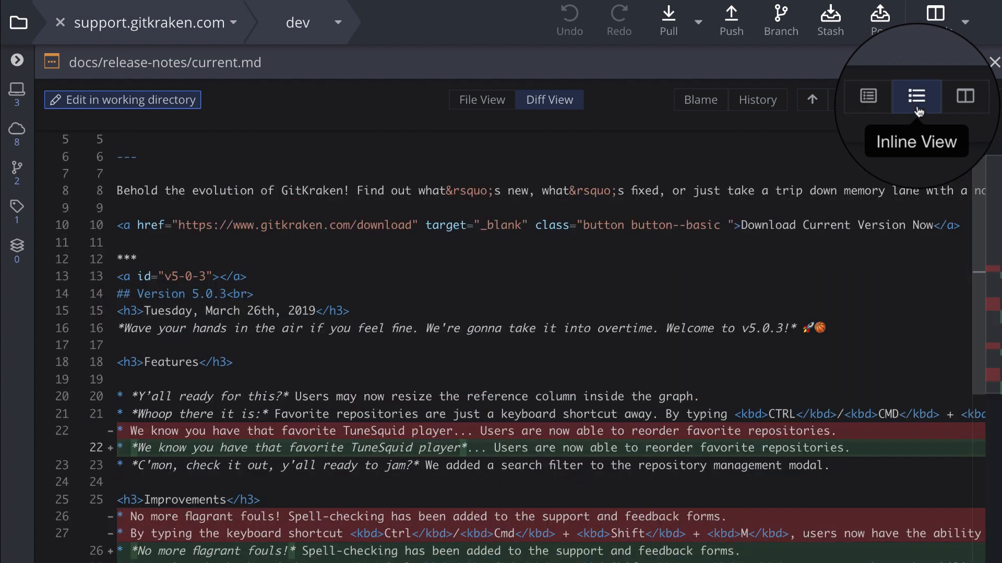
click(964, 97)
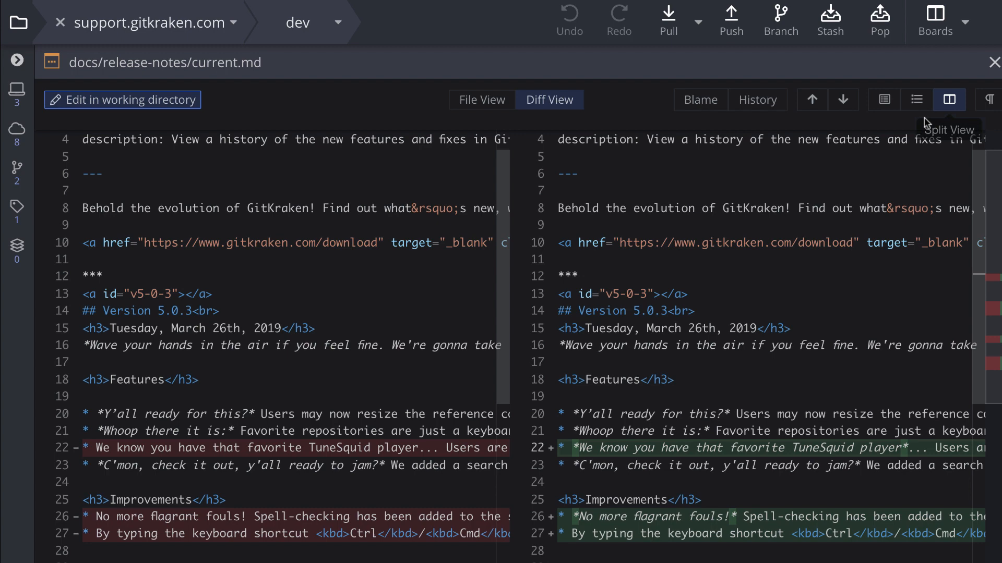
scroll(down, 3)
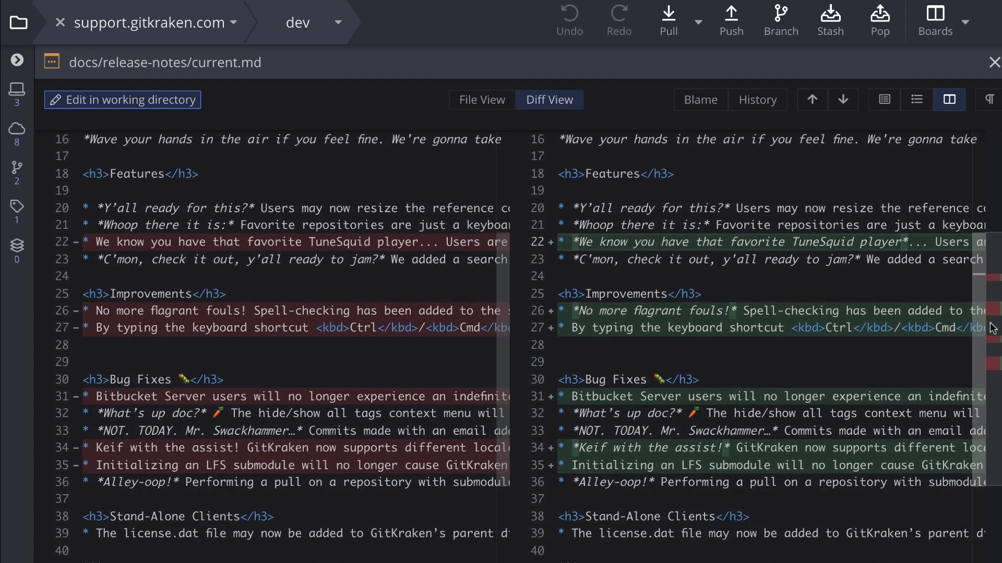
scroll(up, 3)
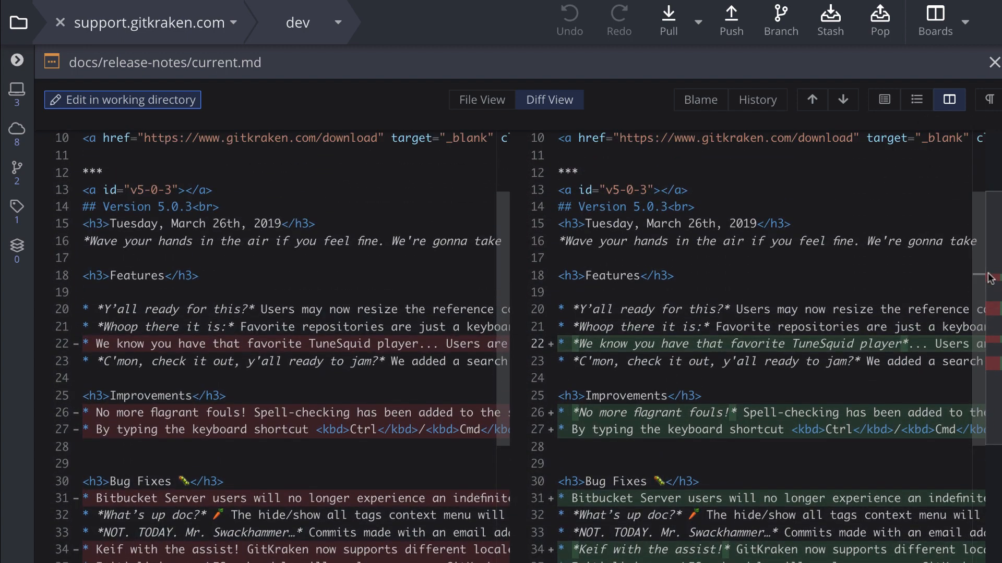
click(842, 100)
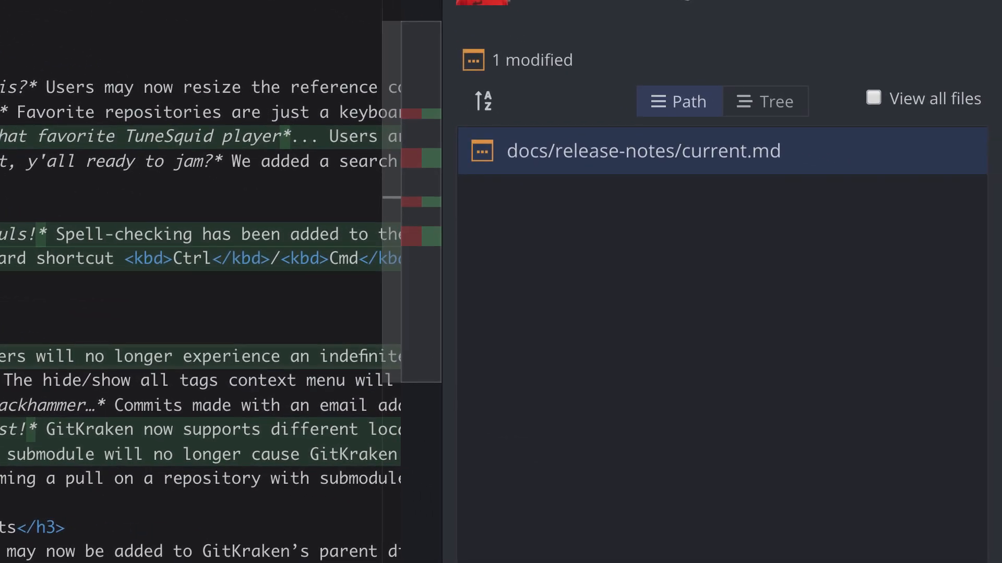
Step: Show all repository files as a tree, filtered by 'relea'
click(765, 101)
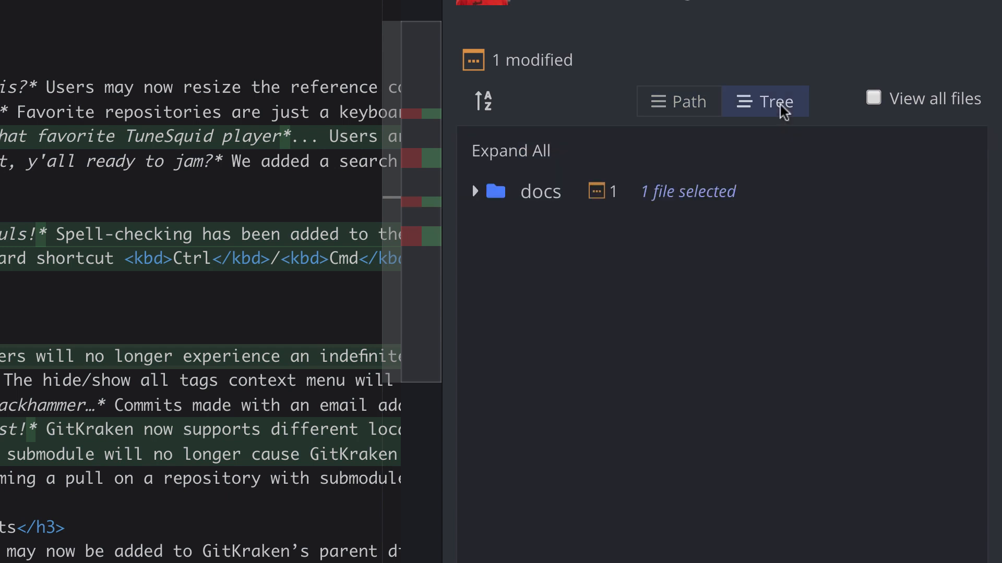
click(874, 99)
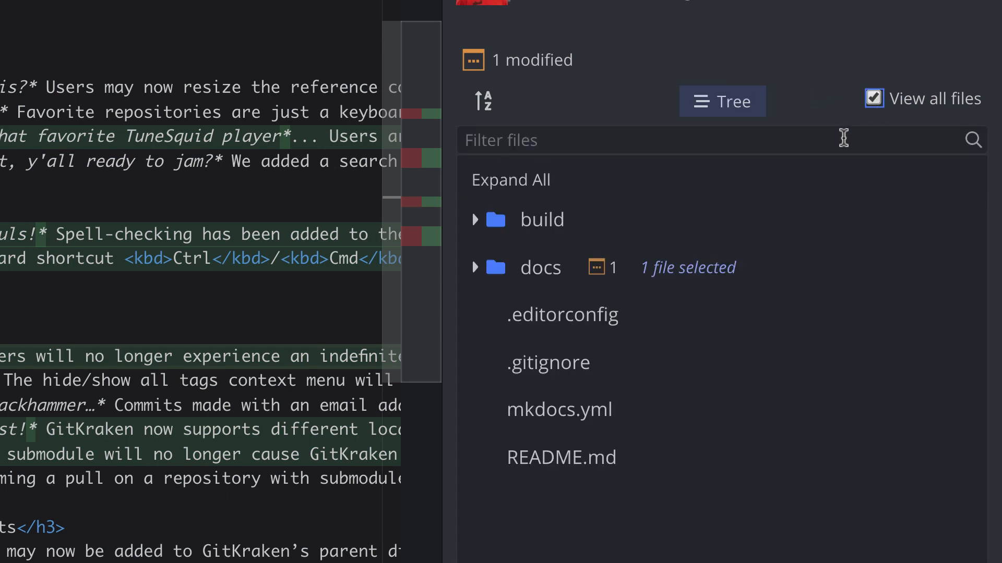
text(relea)
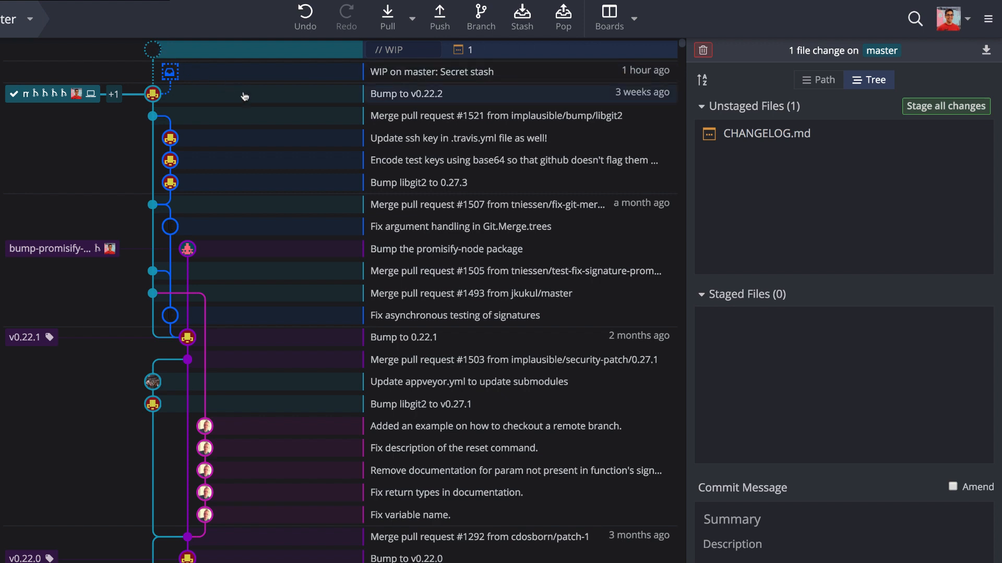
mouse_move(766, 133)
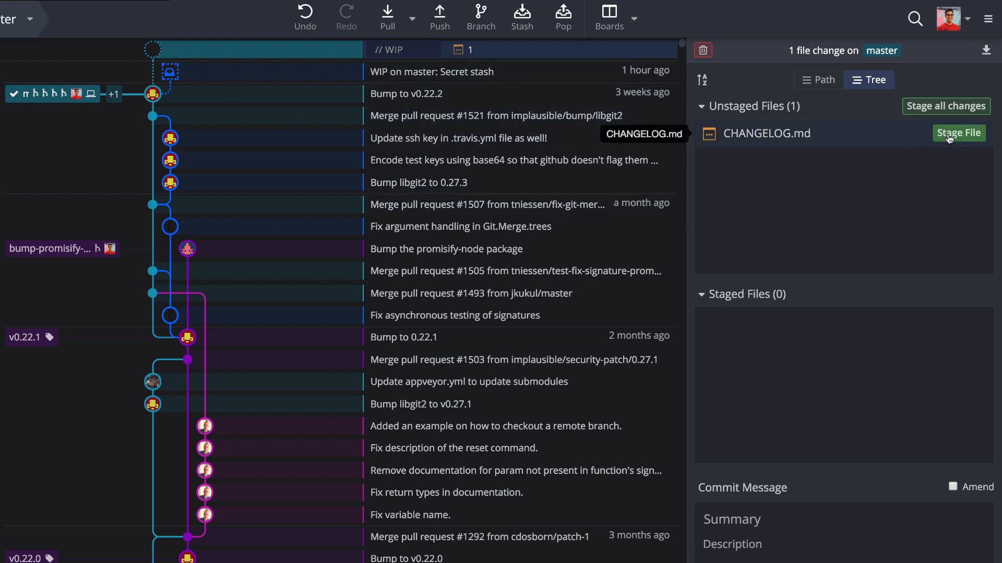
Step: Stage CHANGELOG.md, unstage everything, then open its hunk diff
click(958, 133)
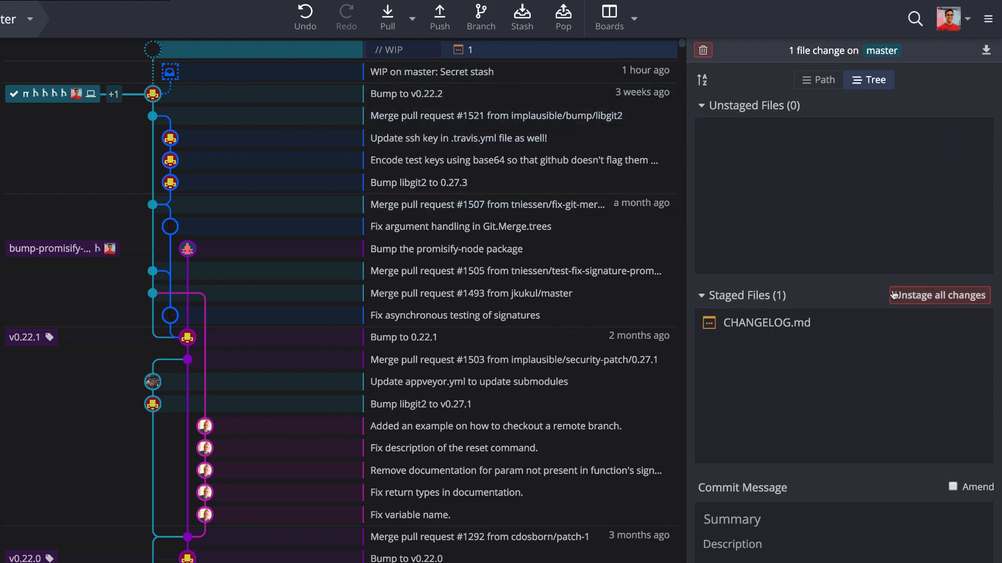
click(938, 295)
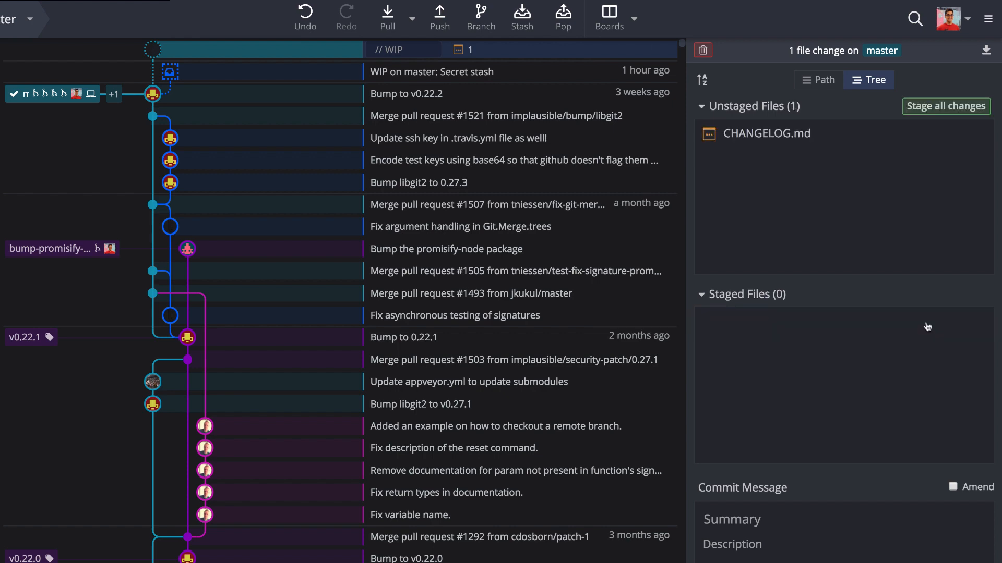
mouse_move(860, 333)
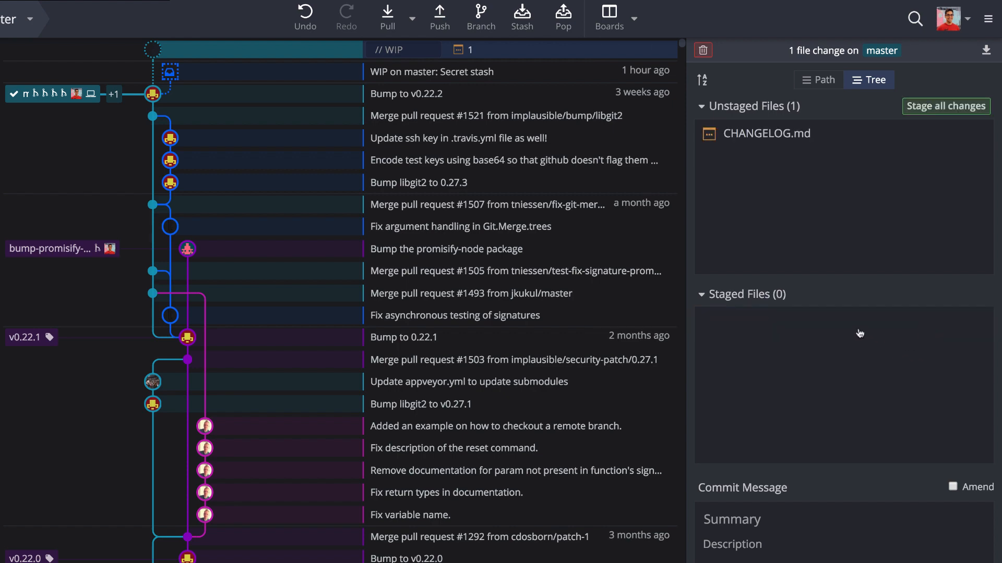
click(775, 133)
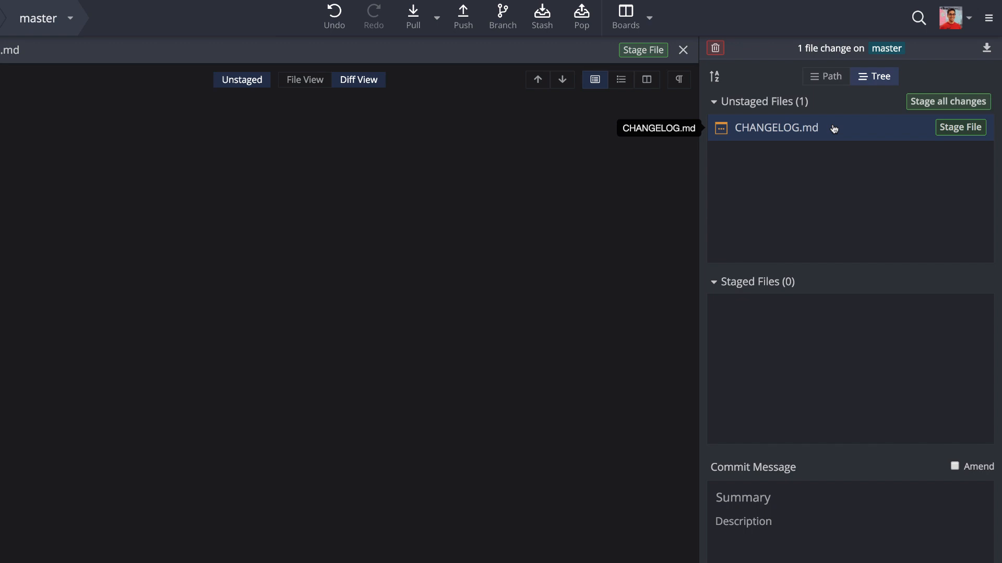
click(776, 128)
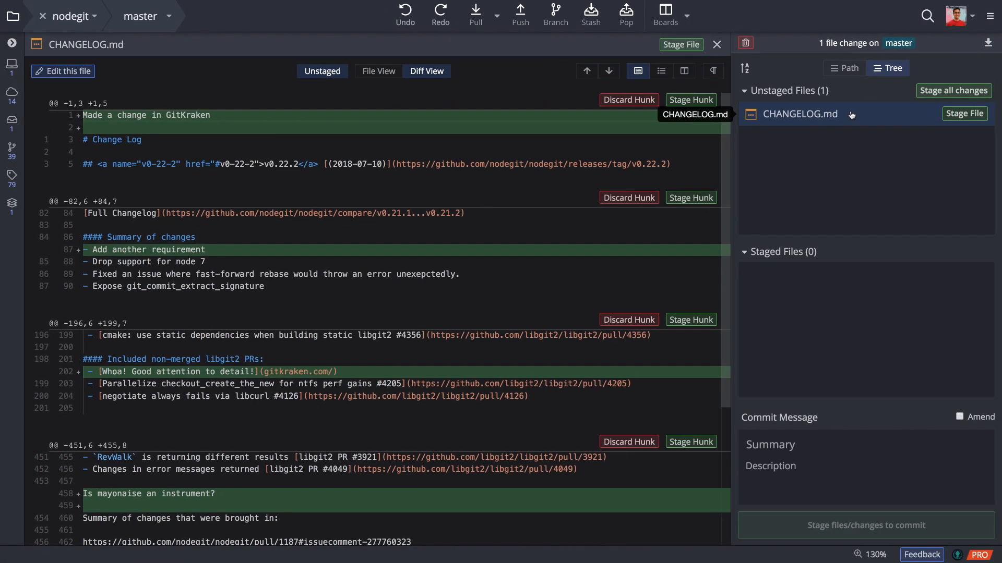
mouse_move(690, 198)
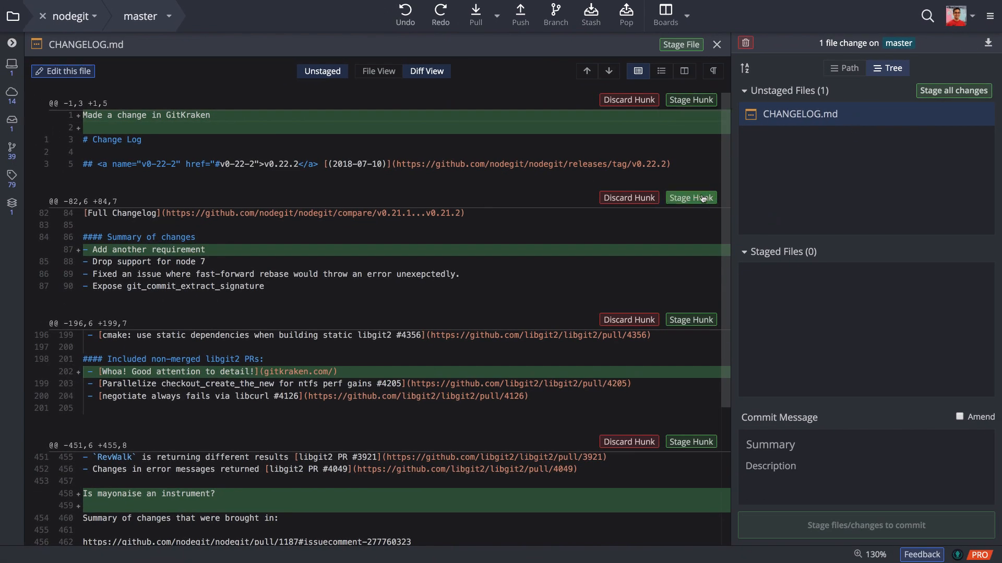
Step: Return to the commit graph and pull remote changes into master
click(690, 197)
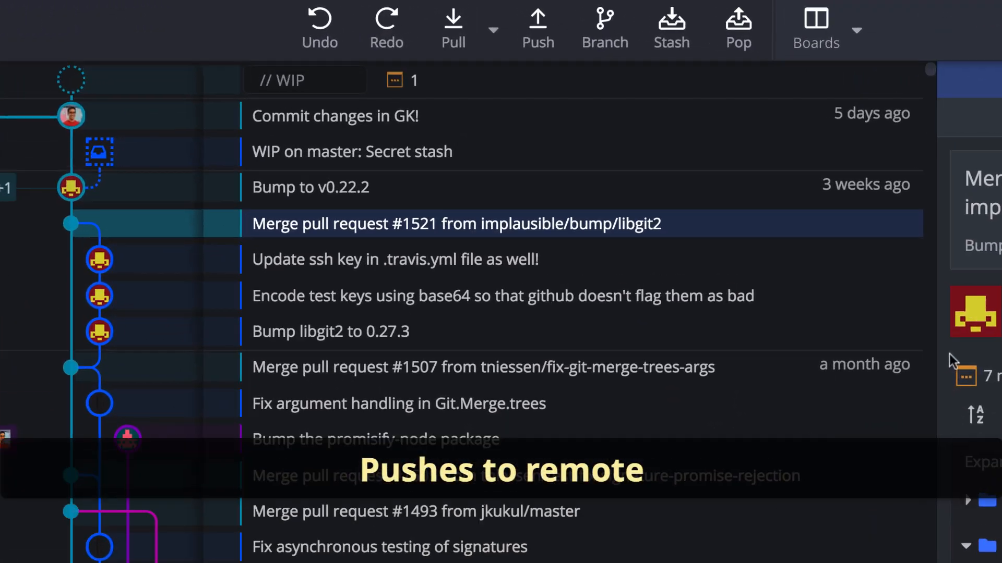
mouse_move(540, 28)
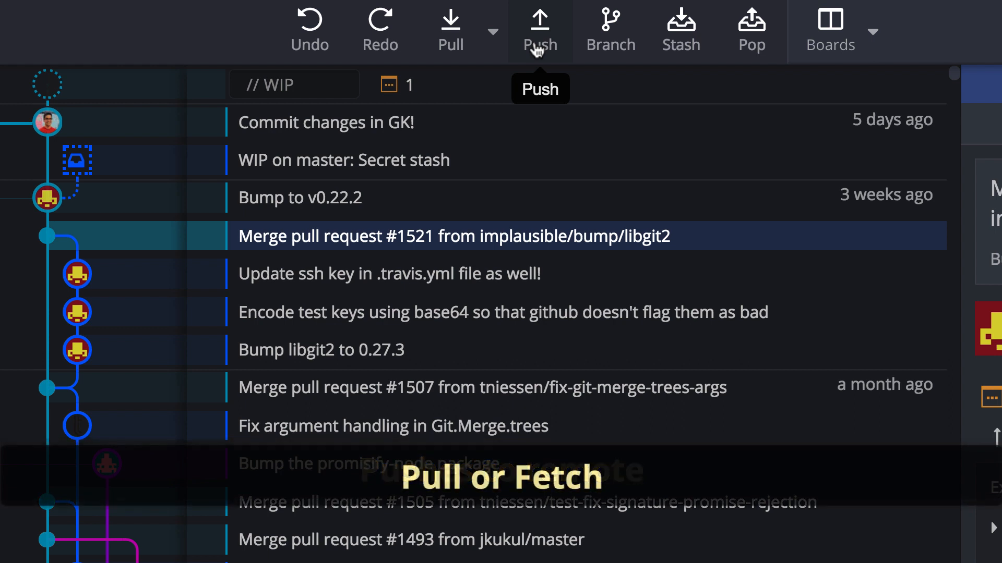
mouse_move(449, 30)
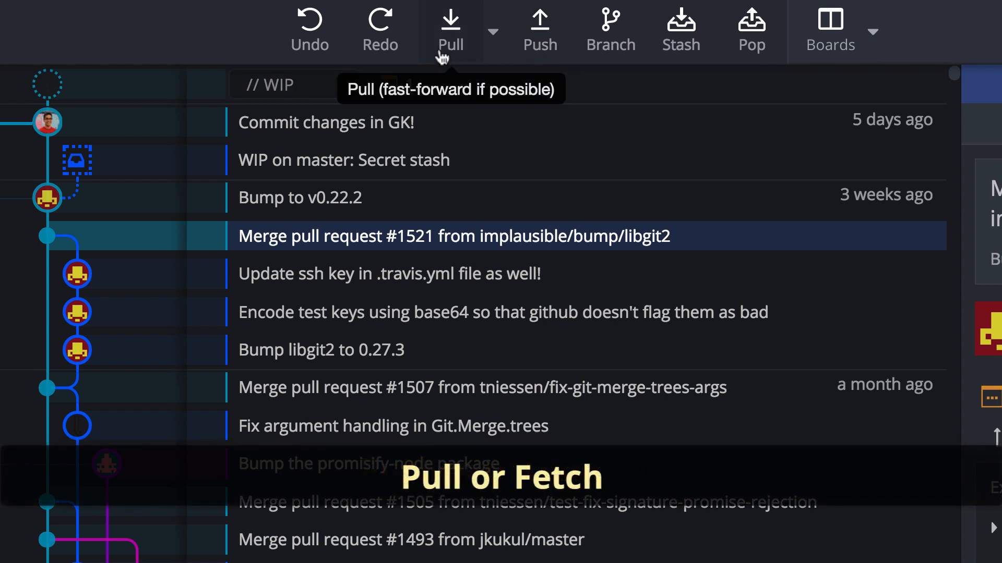
click(493, 30)
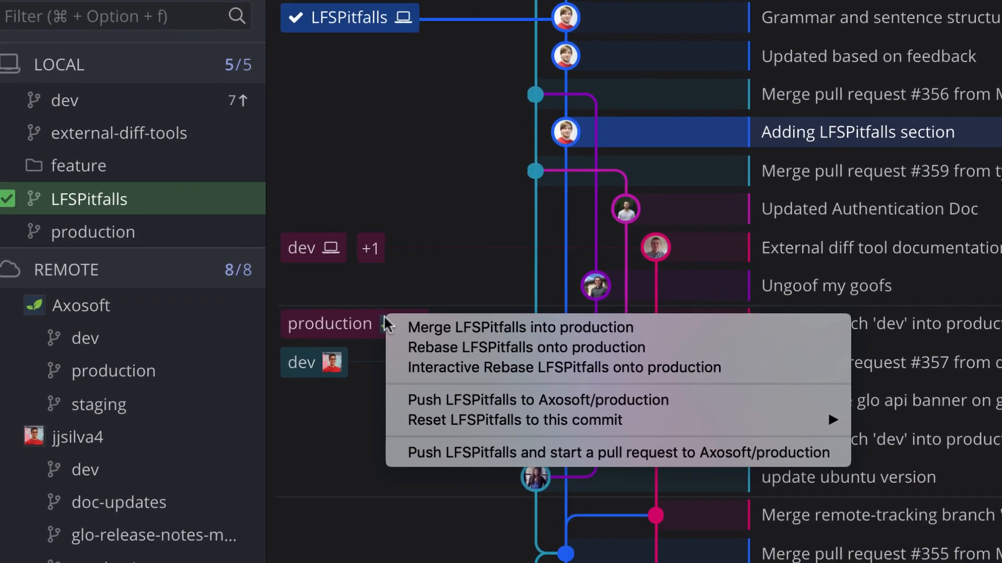
Step: Scroll down the commit graph toward the production branch
scroll(down, 3)
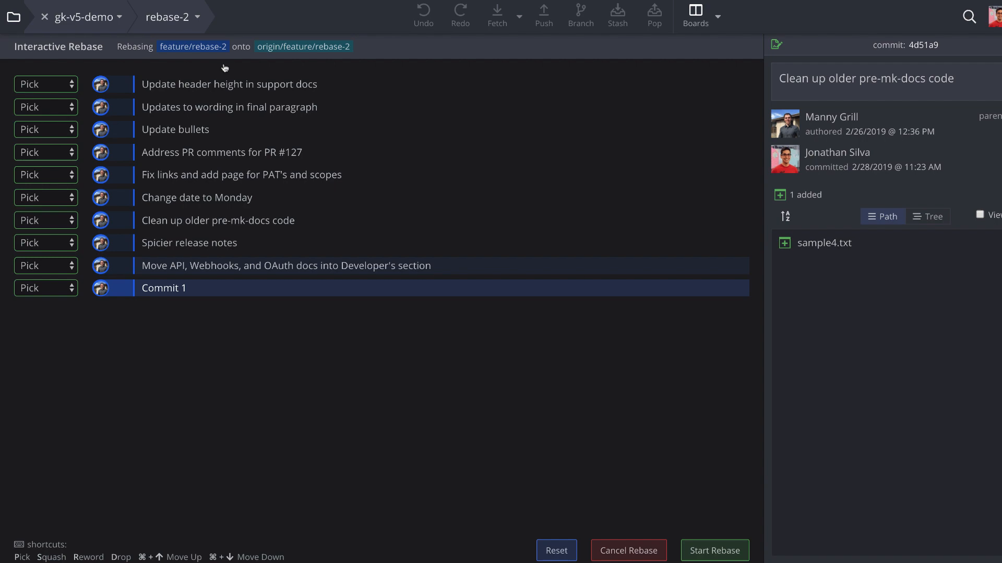
Step: Mark 'Change date to Monday' as dropped, then cancel the rebase without rewriting commits
click(45, 106)
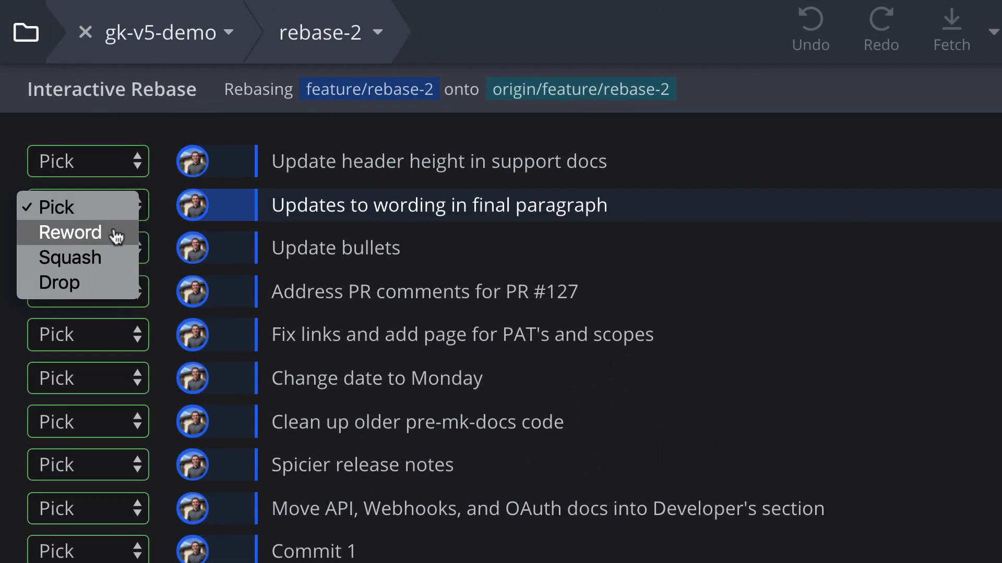
mouse_move(115, 282)
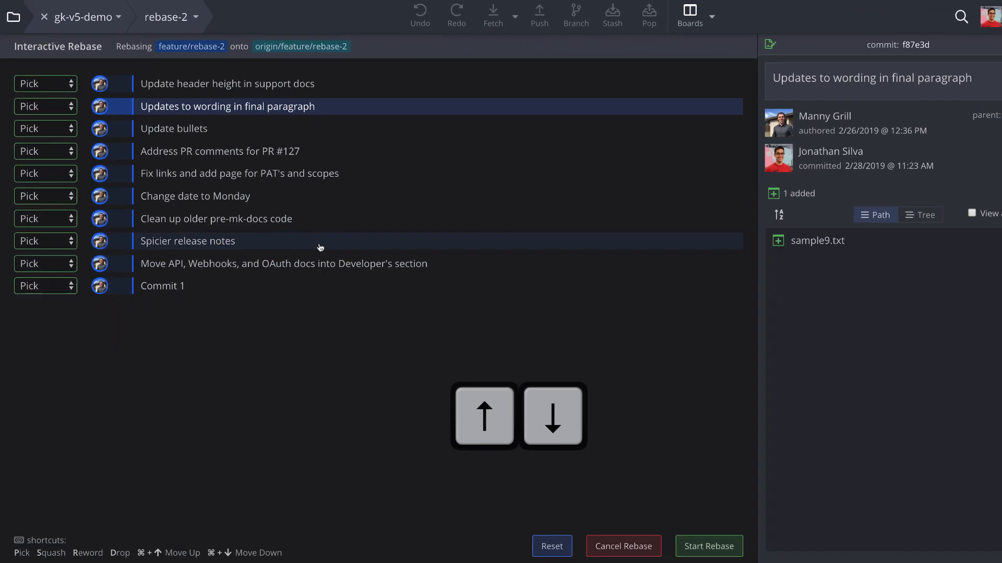
click(195, 196)
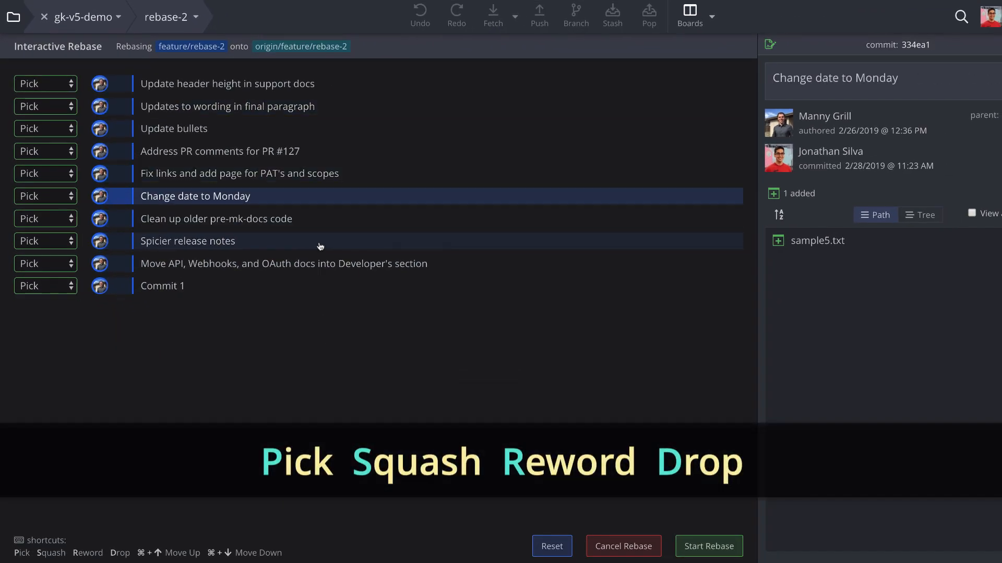
click(45, 196)
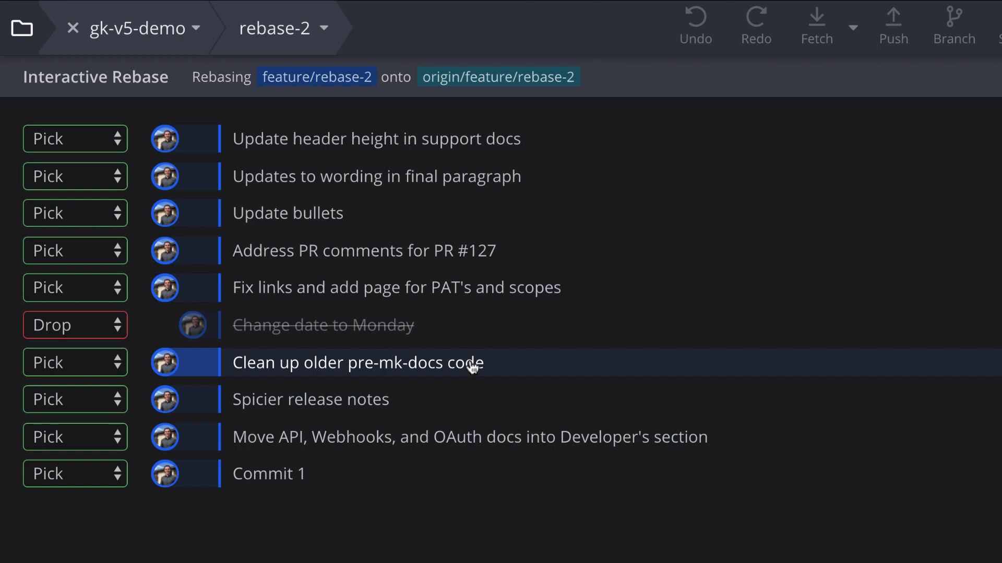
click(75, 362)
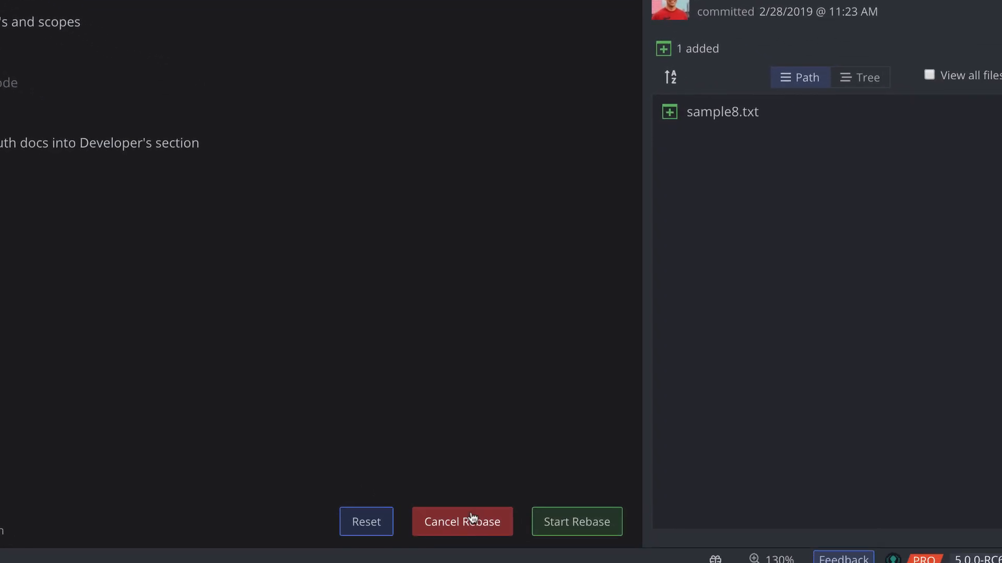
click(575, 521)
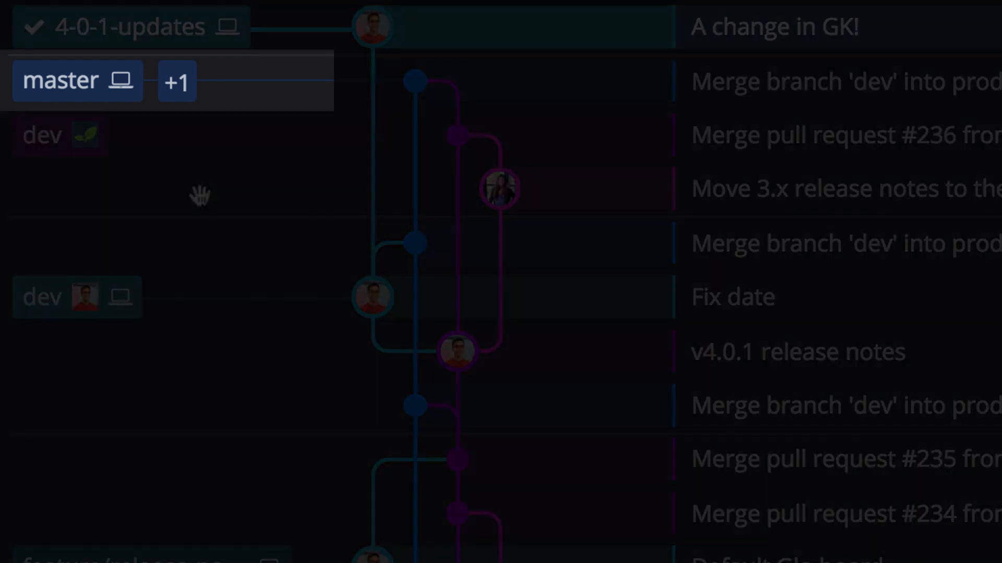
mouse_move(199, 192)
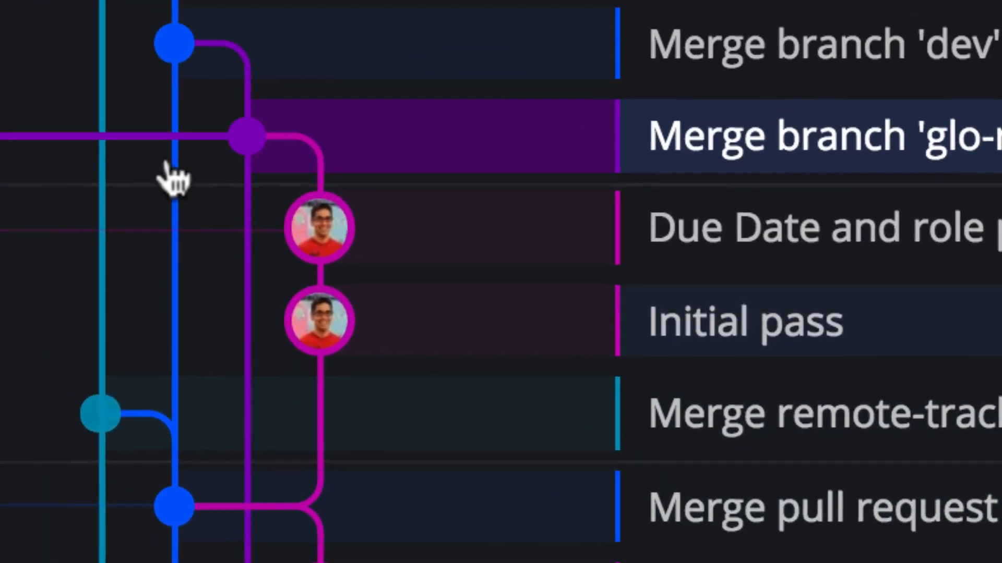
Step: View a commit's context menu of pull, rebase, merge and checkout actions
right_click(182, 93)
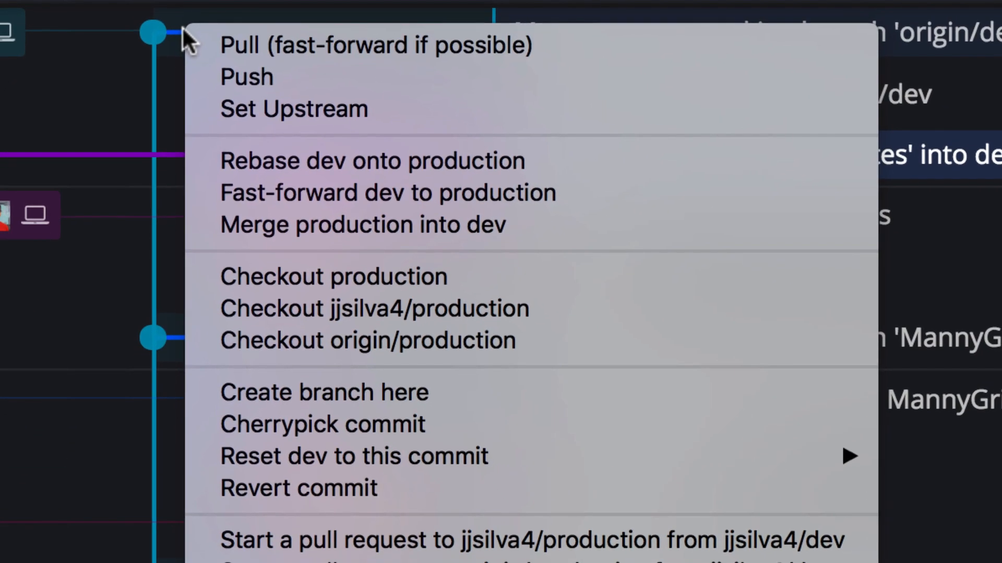
scroll(down, 3)
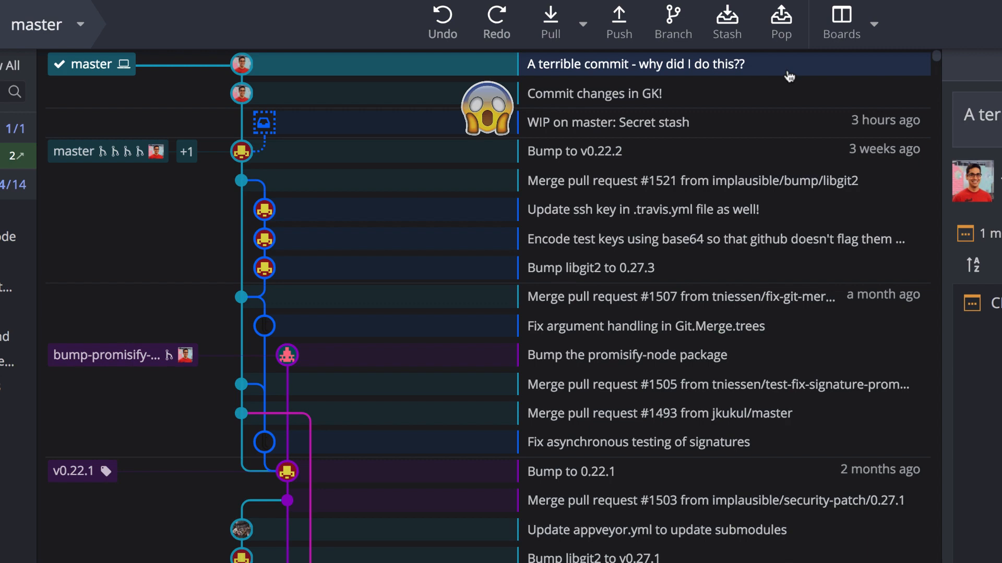
mouse_move(442, 19)
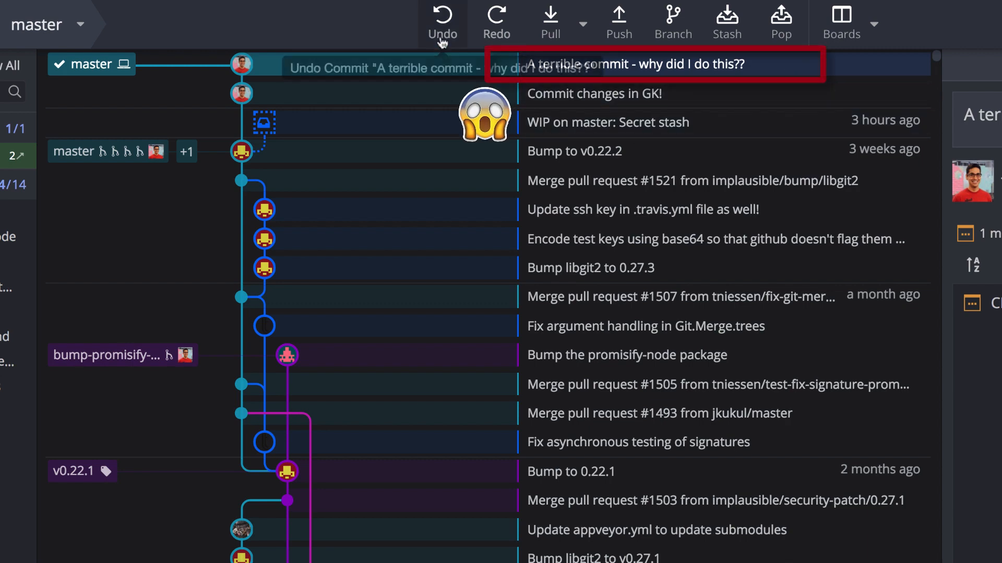
Step: Undo 'A terrible commit - why did I do this??' and view the staged CHANGELOG.md
click(442, 23)
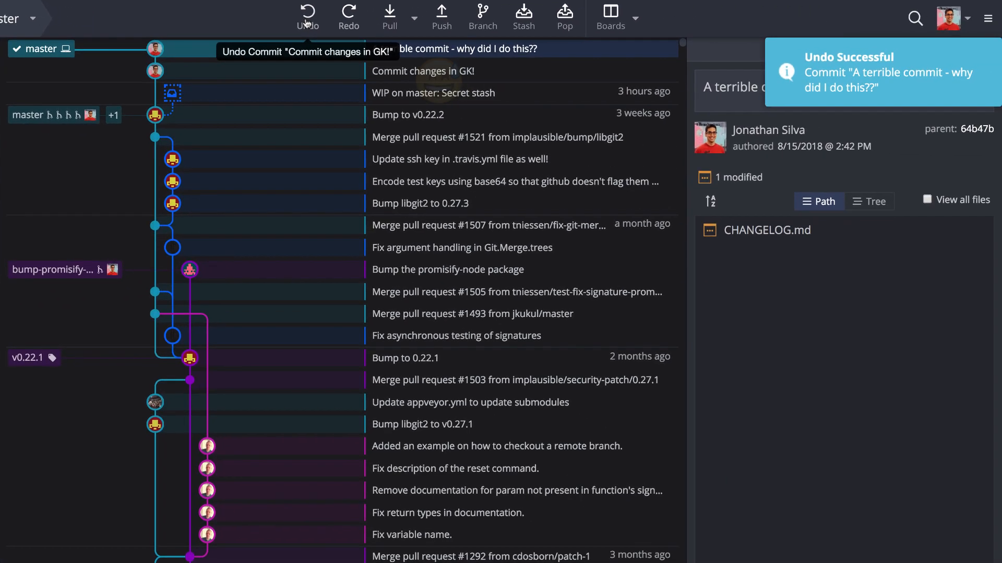
click(308, 17)
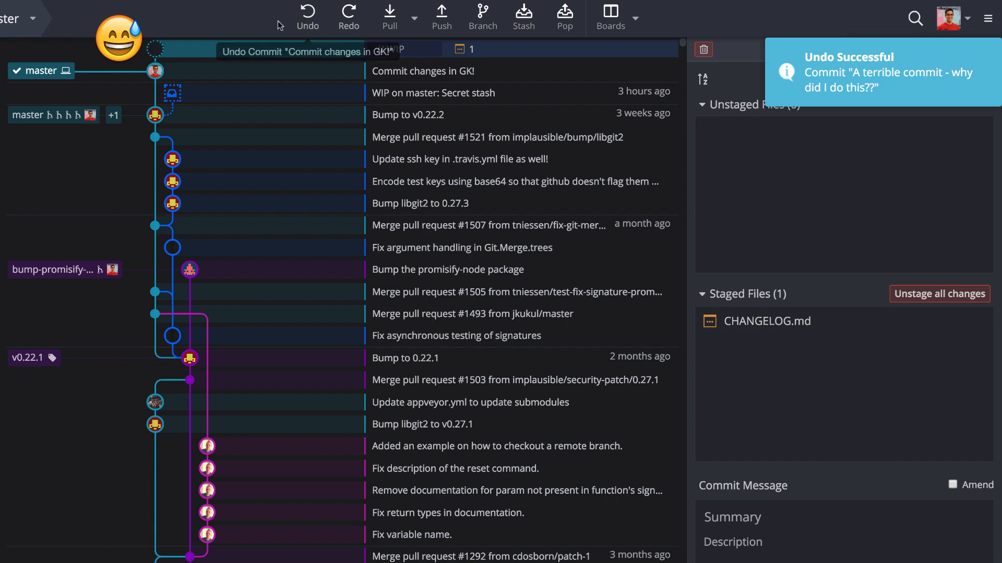
mouse_move(274, 23)
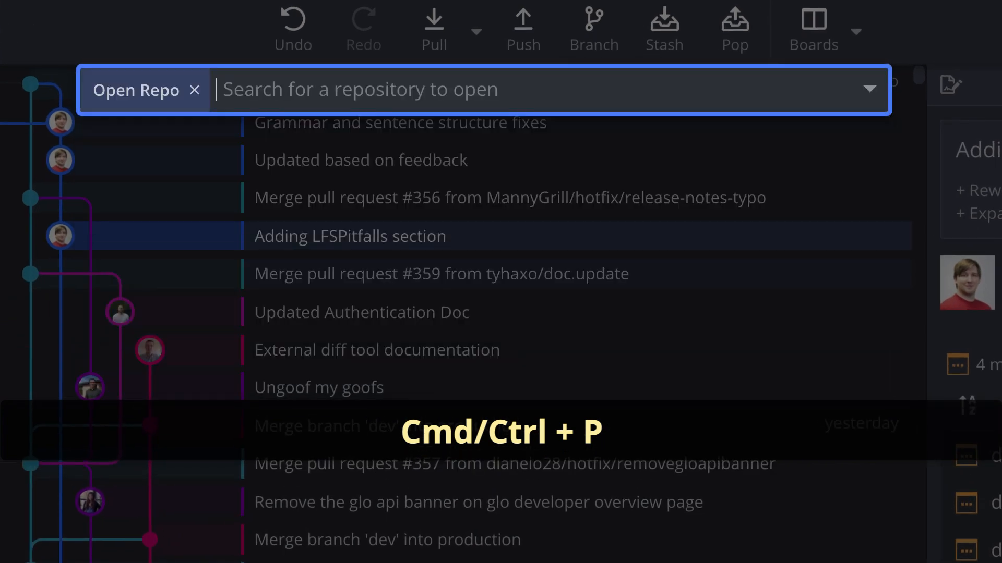
Step: Search 'lib' in the Open Repo fuzzy finder
text(lib)
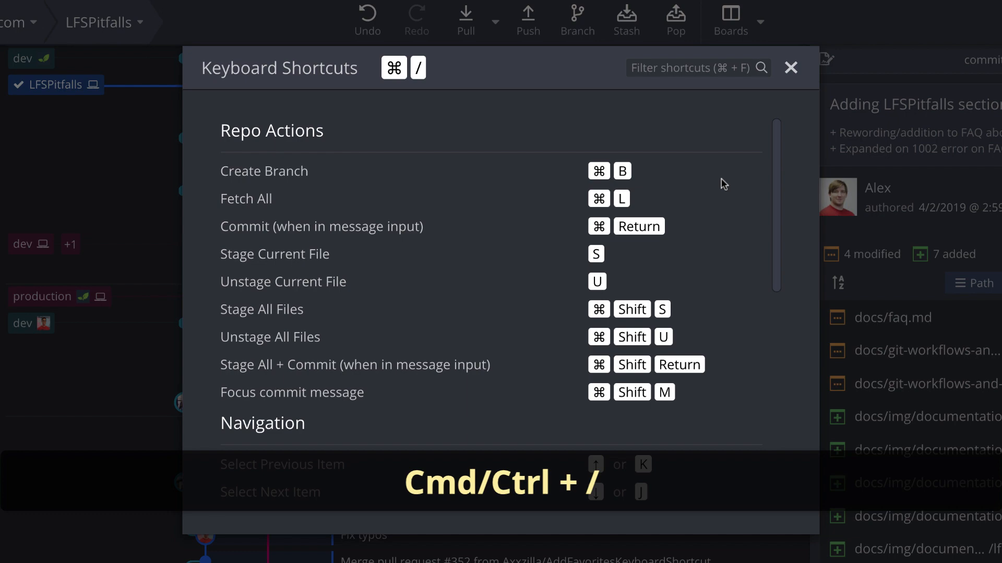
scroll(down, 3)
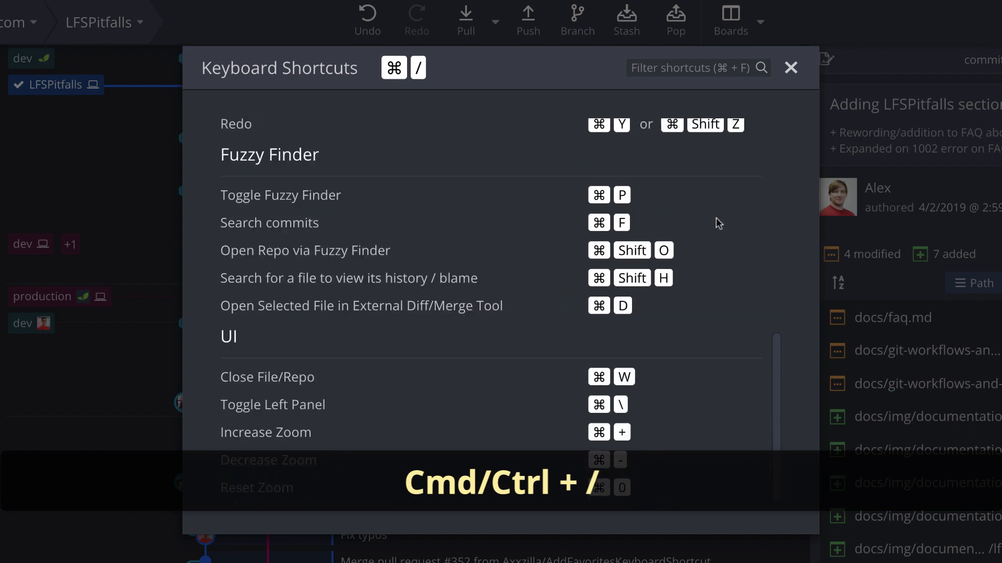
scroll(up, 3)
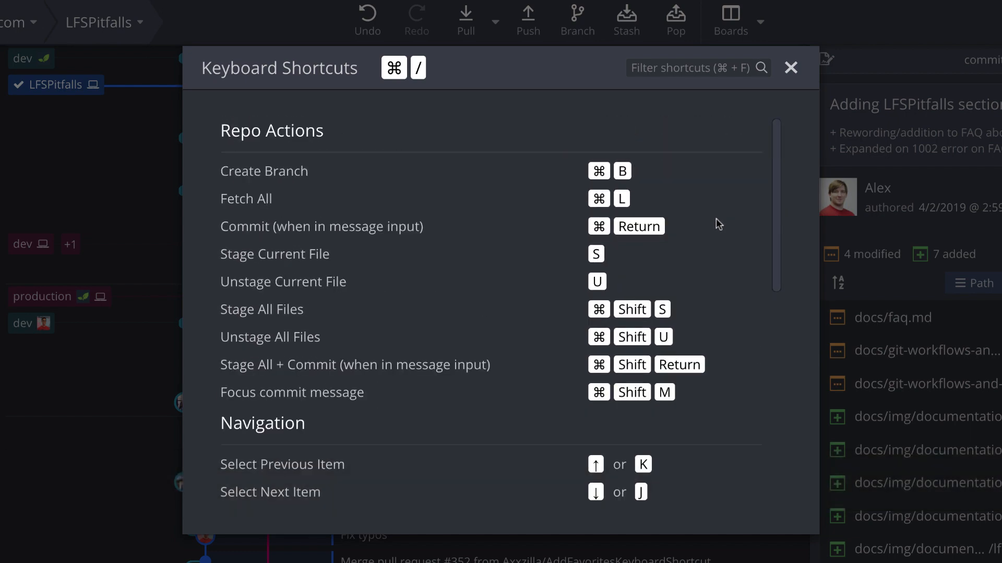
click(790, 68)
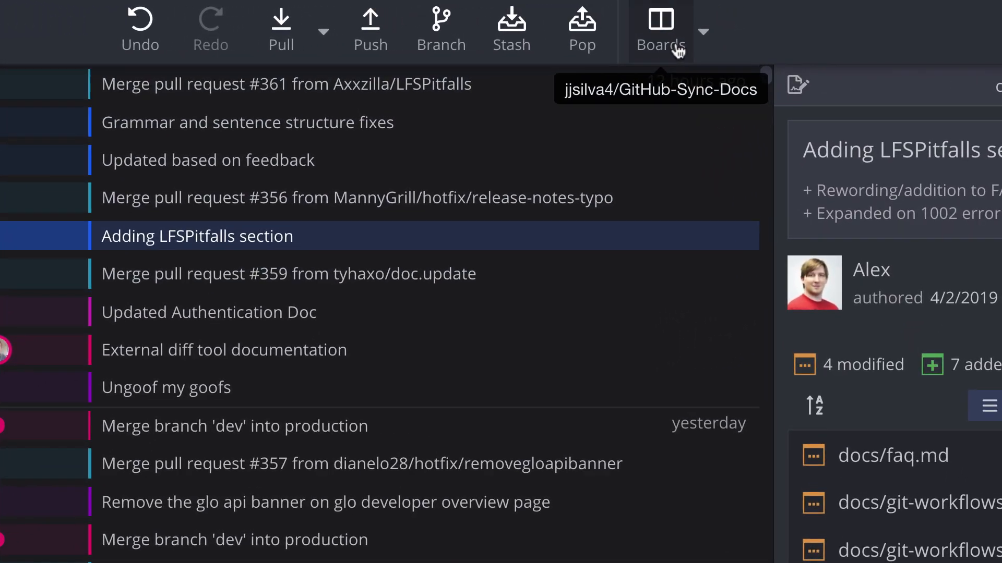
Step: Open the Glo board and list repositories like dev-week for a new GitHub-synced board
click(660, 26)
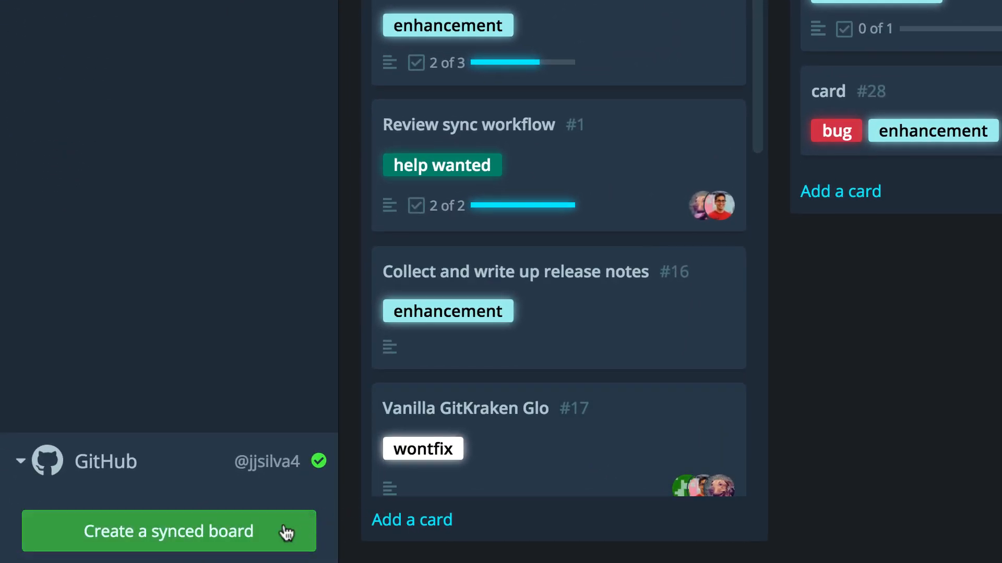
click(169, 531)
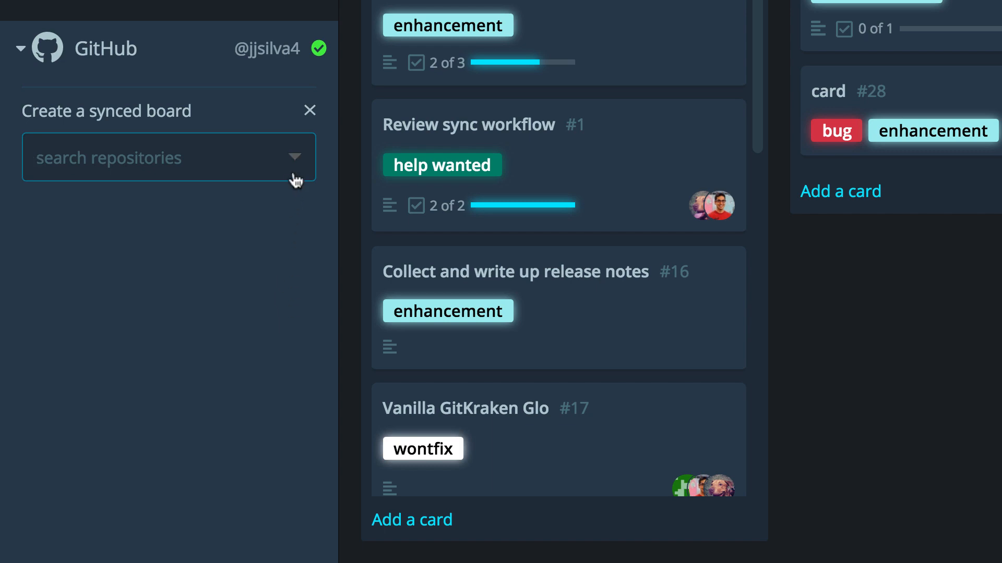
click(294, 157)
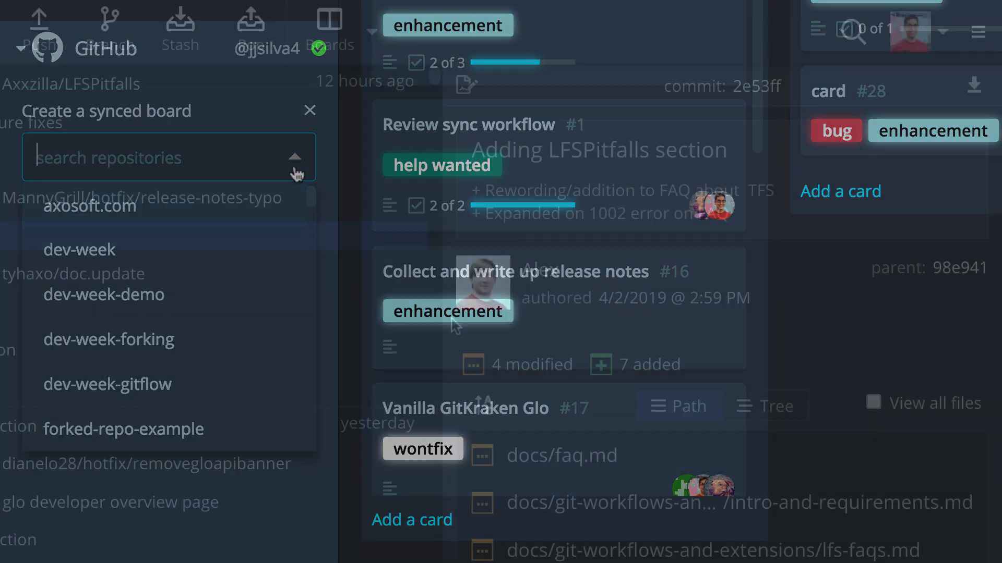
Step: Set Dev Backlog as the repository's default Glo board and open it
click(329, 28)
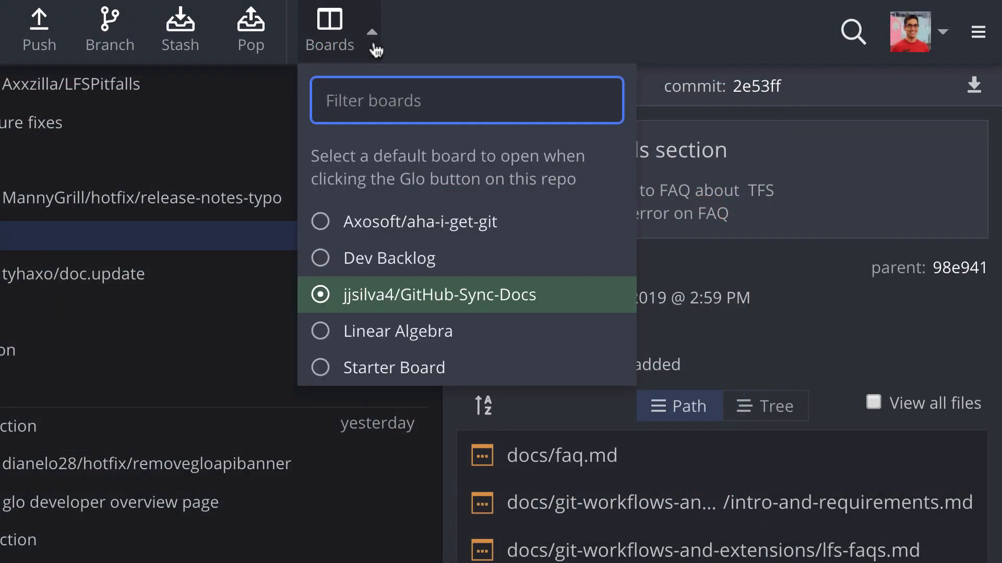
mouse_move(322, 263)
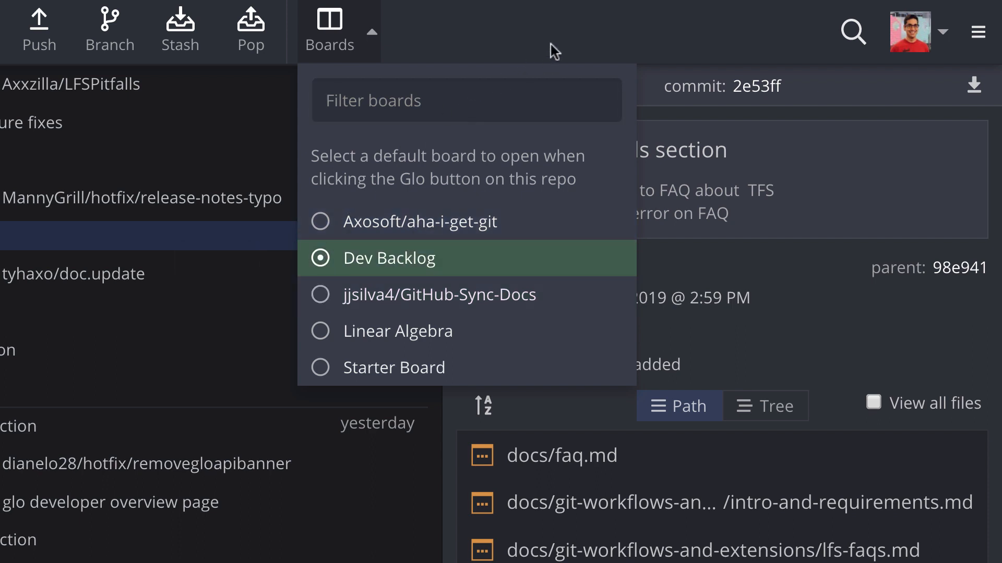
click(330, 29)
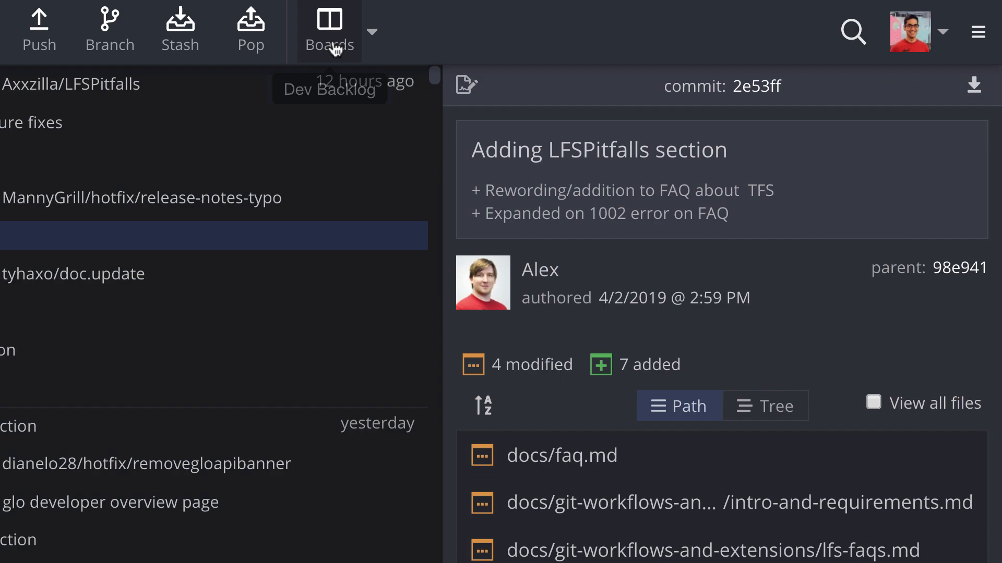
click(329, 30)
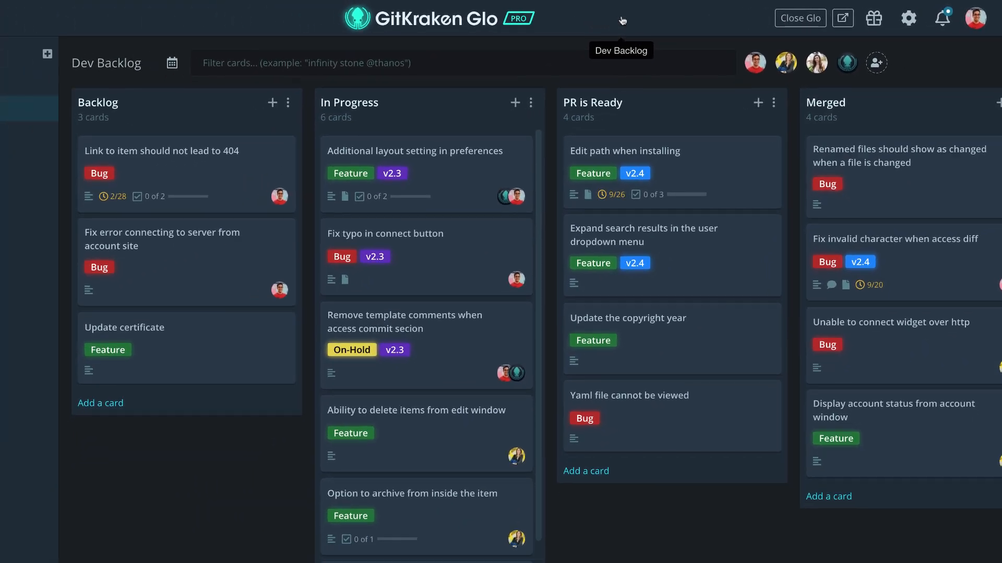
Step: Show the boards sidebar listing GitHub-Sync-Docs, Linear Algebra and Starter Board
click(38, 16)
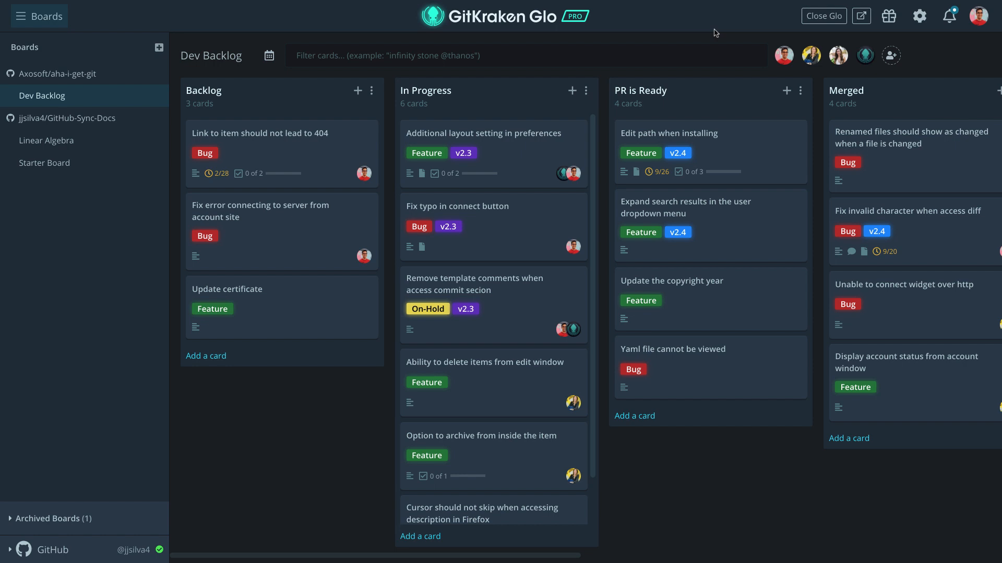